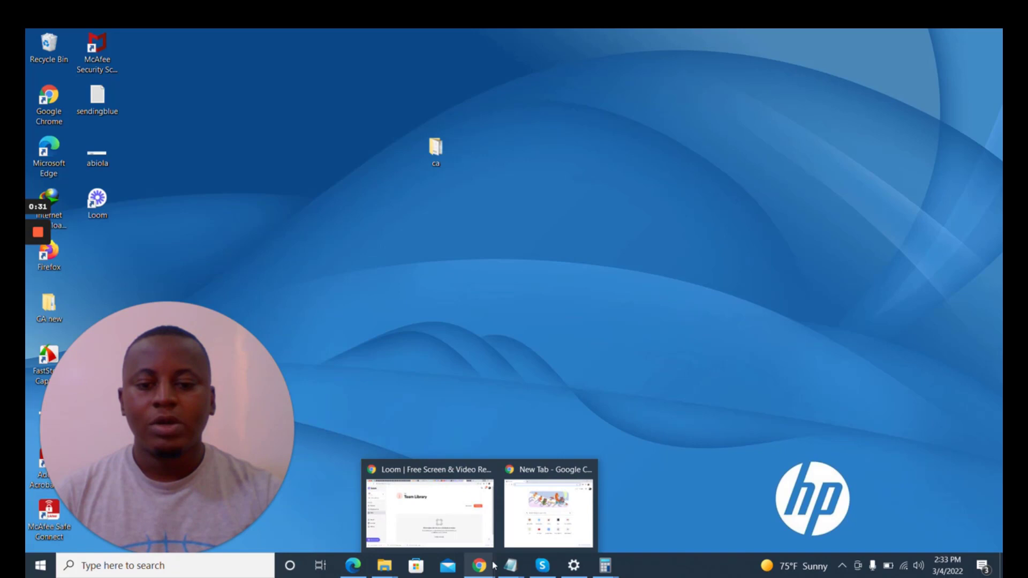
- Bring up the Chrome window showing a blank new tab
left_click(547, 505)
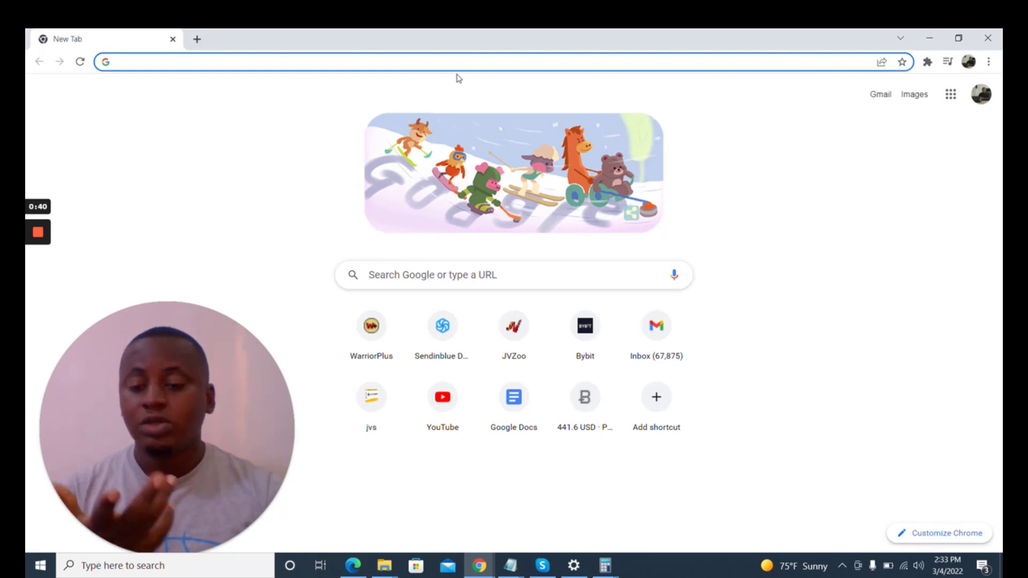
mouse_move(357, 122)
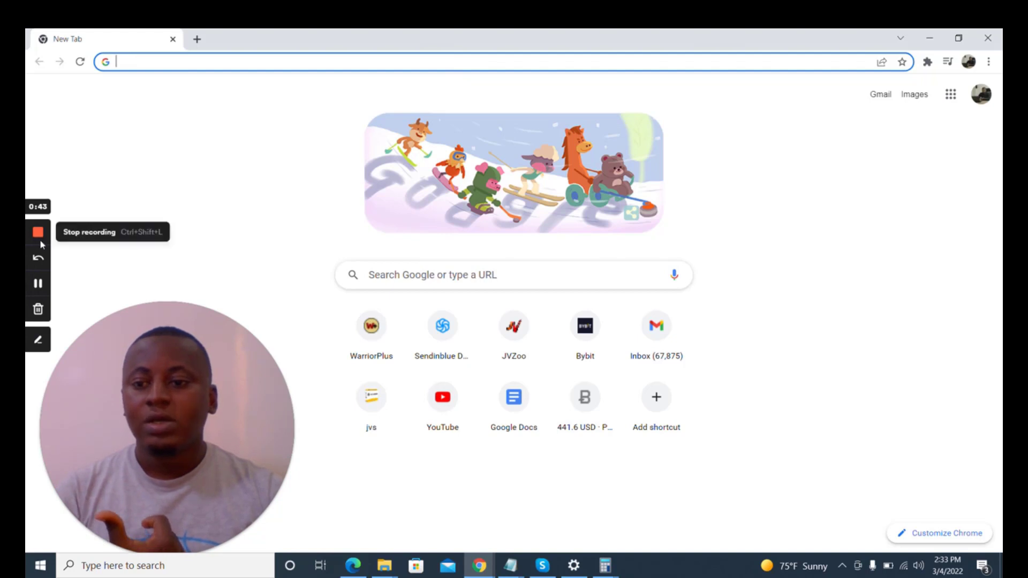
mouse_move(90, 229)
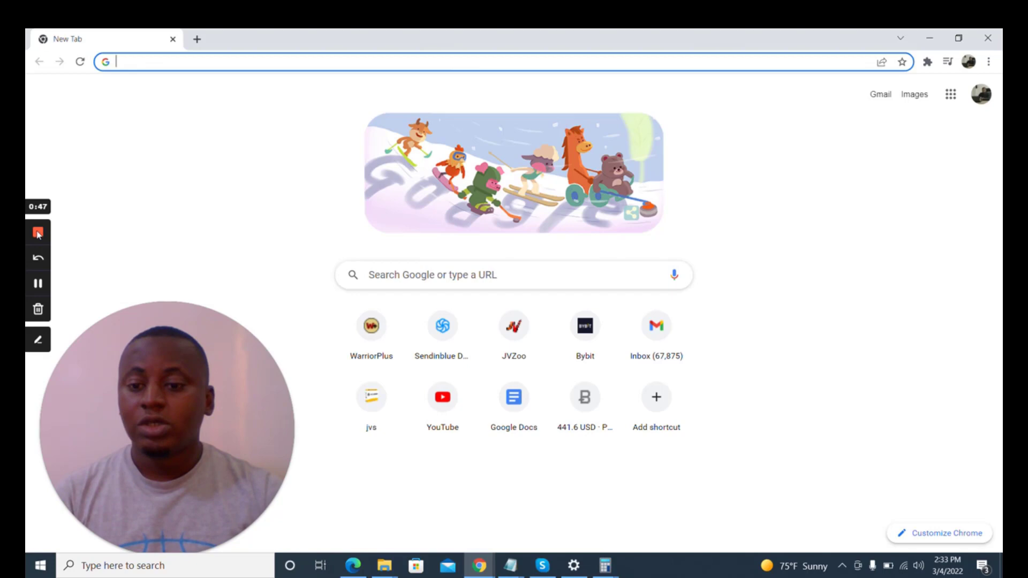
mouse_move(38, 234)
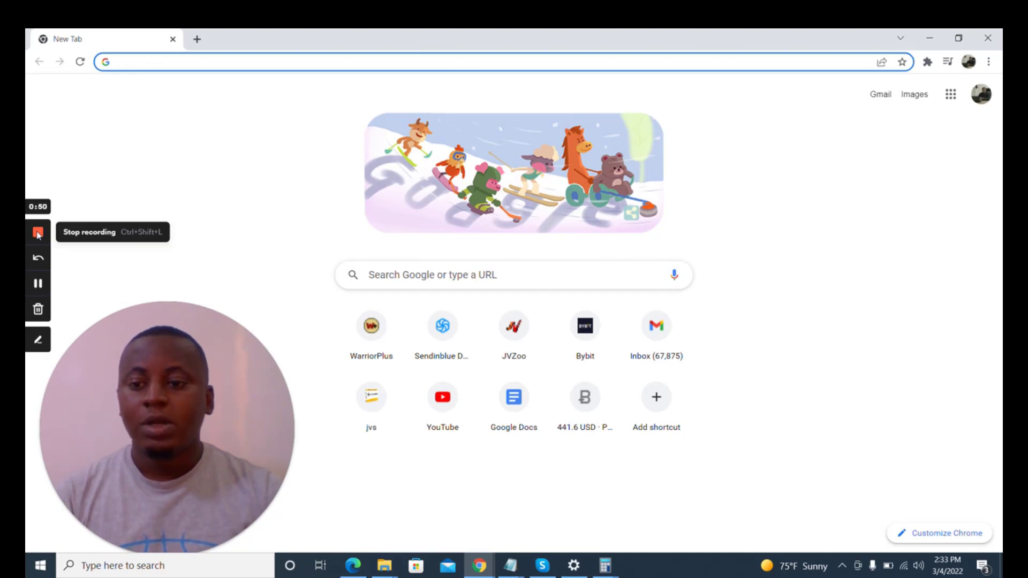
mouse_move(37, 283)
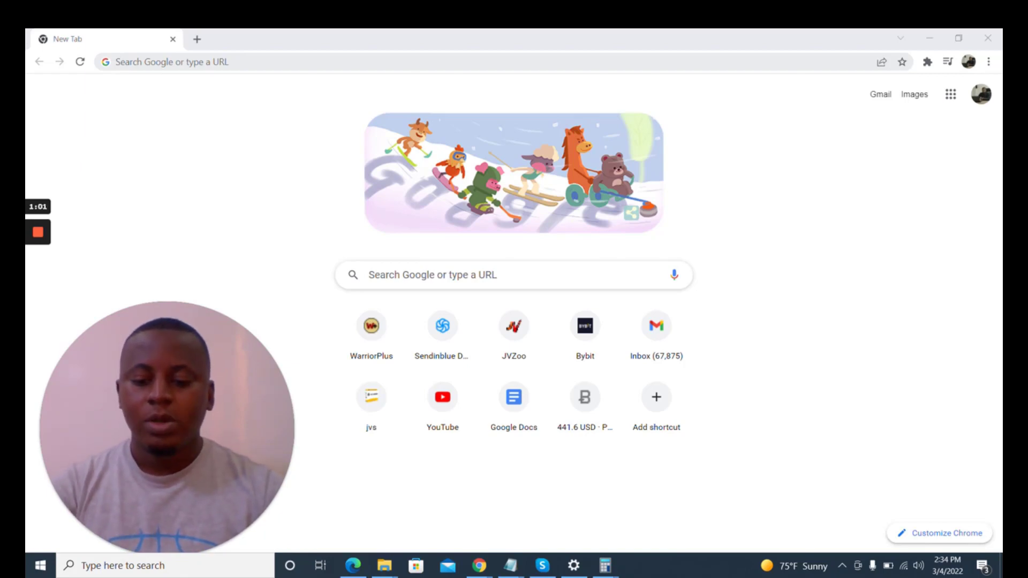
- Go to the Bybit invite link with referral code K2MG2V
type("https://www.bybit.com/en-US/invite?ref=K2MG2V")
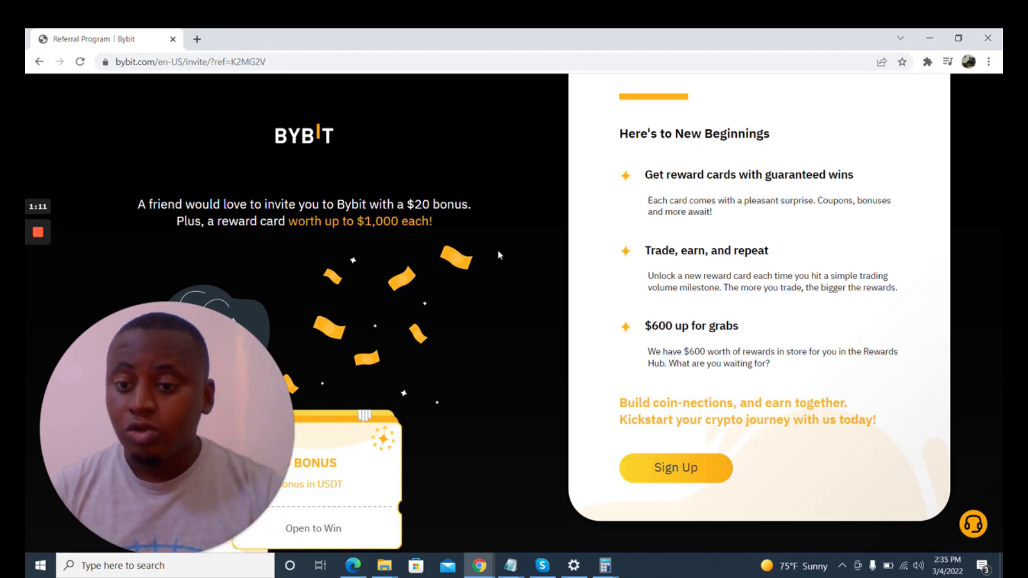
mouse_move(688, 318)
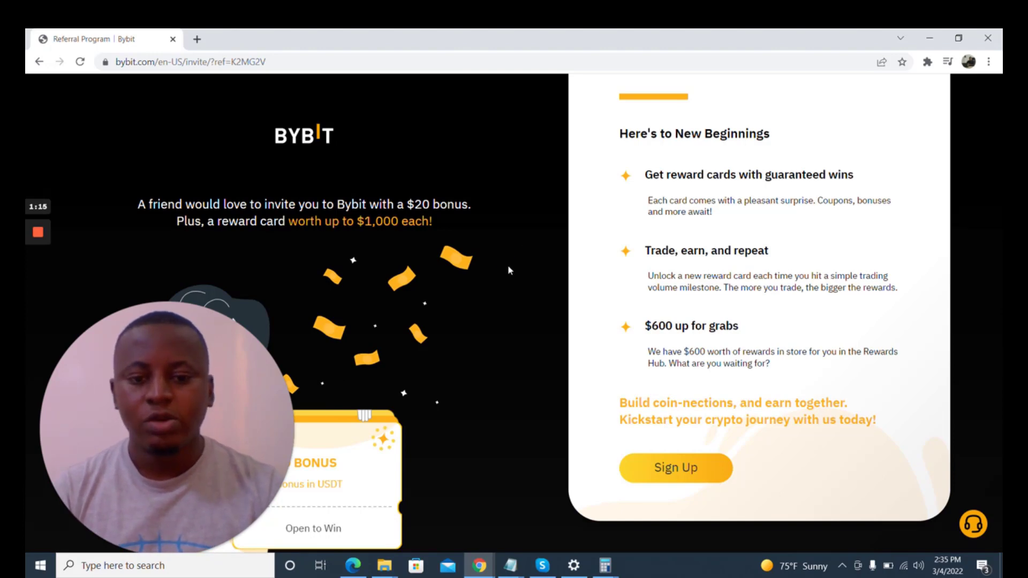
mouse_move(554, 328)
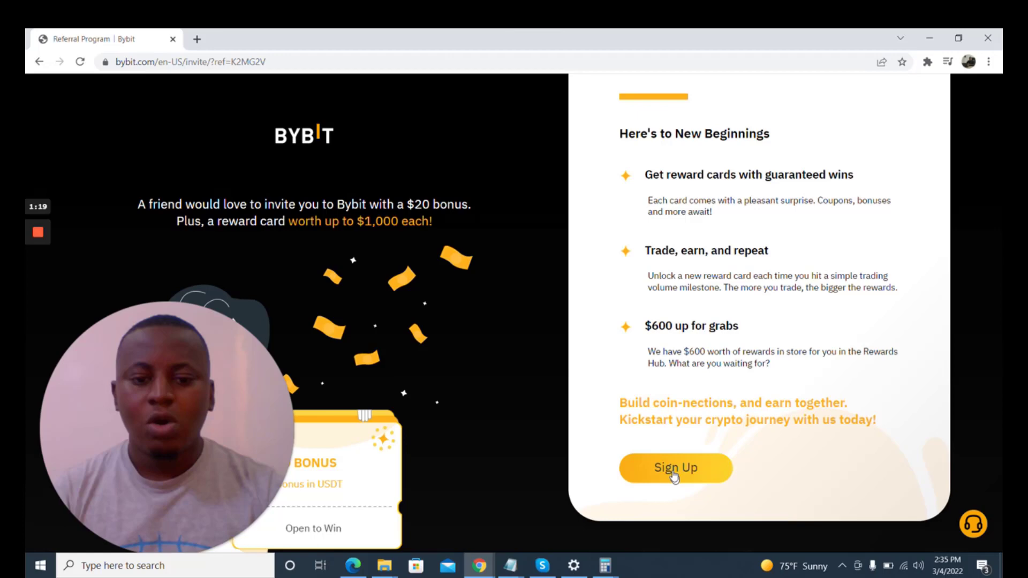
mouse_move(684, 445)
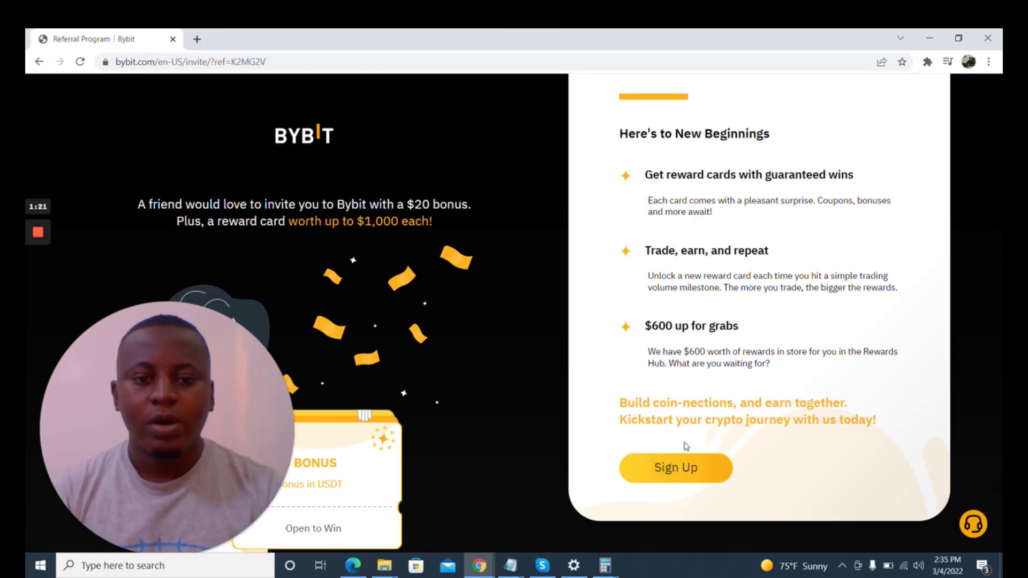
mouse_move(787, 196)
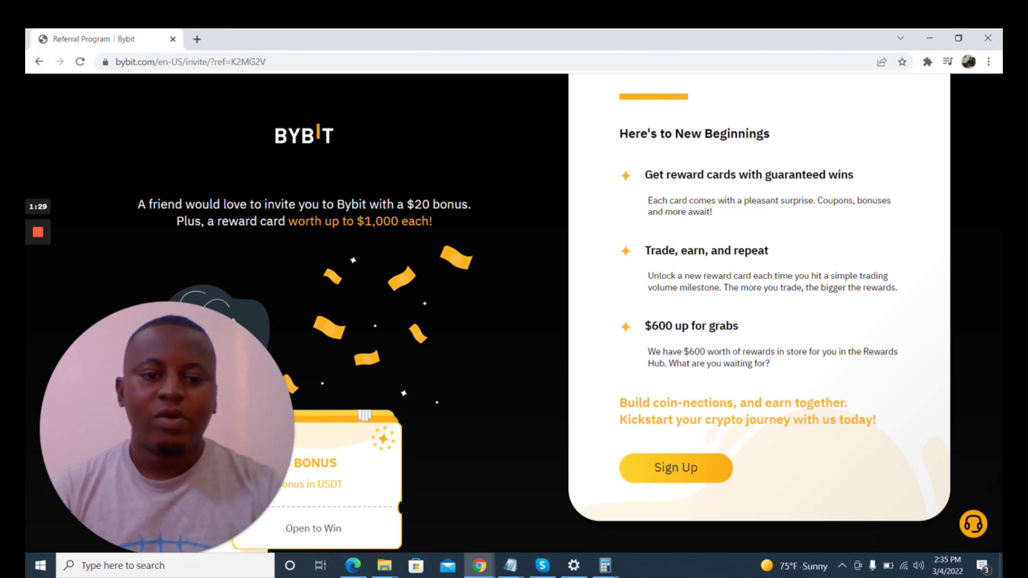
mouse_move(742, 304)
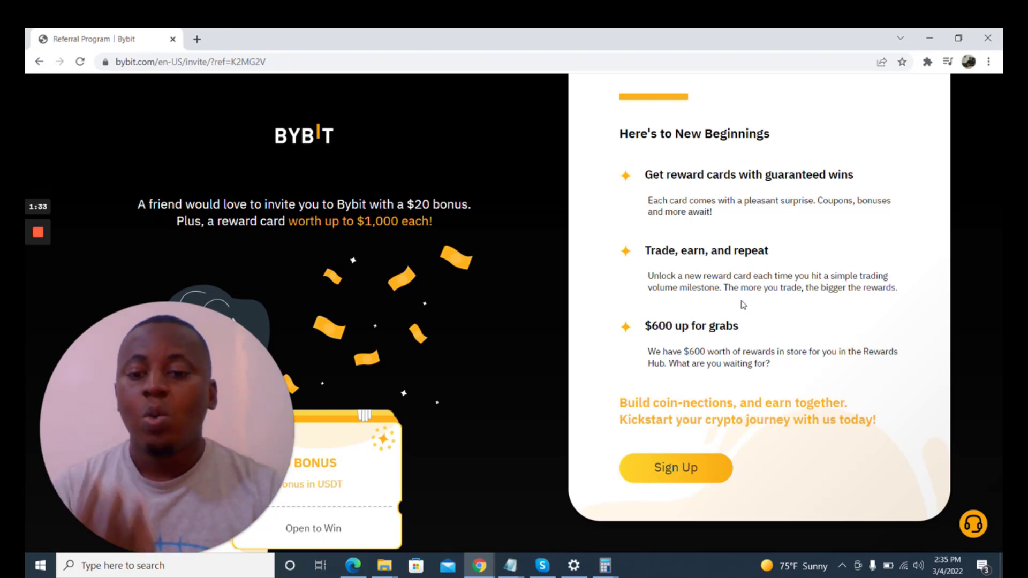
mouse_move(539, 284)
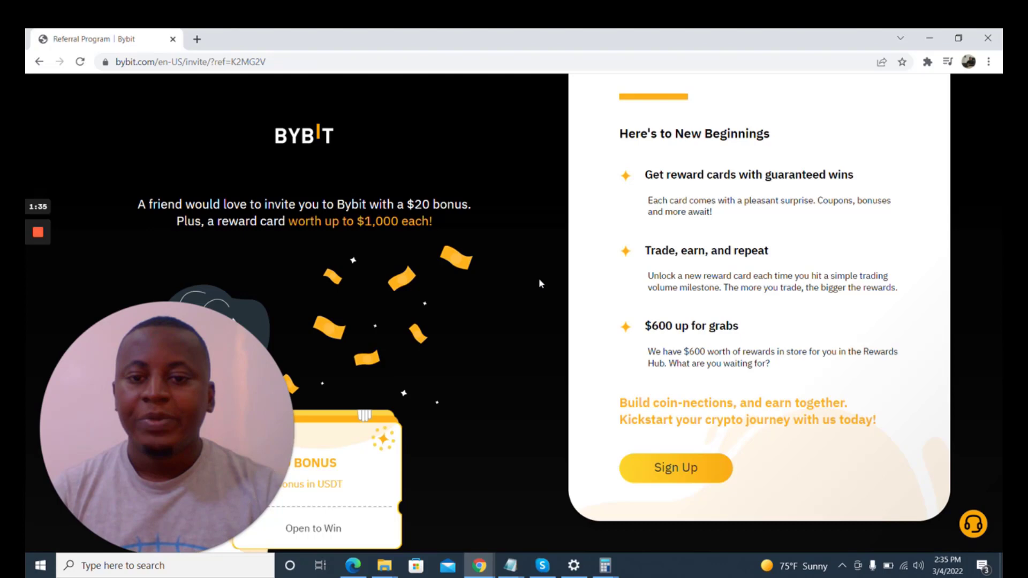
mouse_move(468, 220)
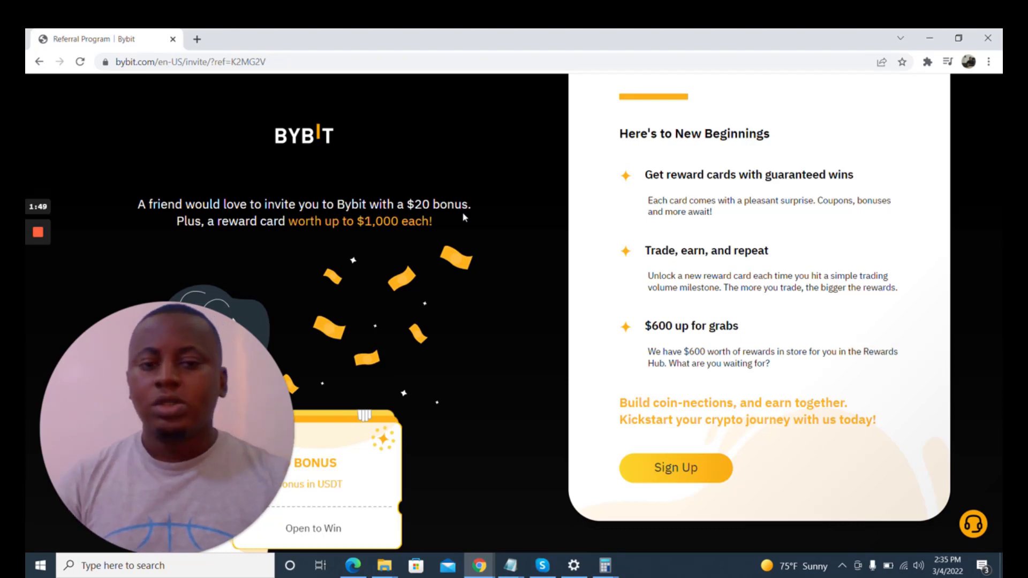
mouse_move(675, 468)
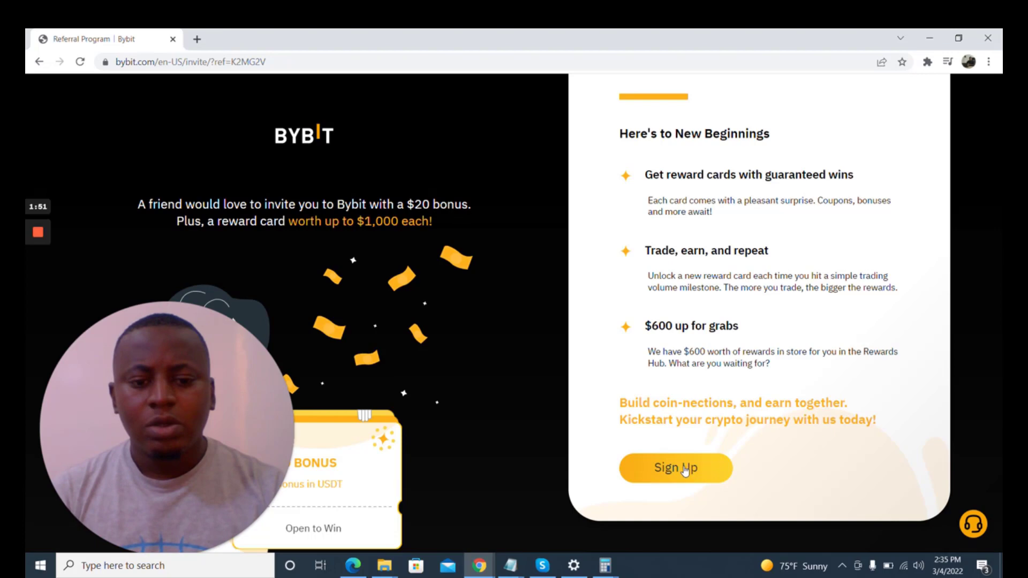
left_click(675, 467)
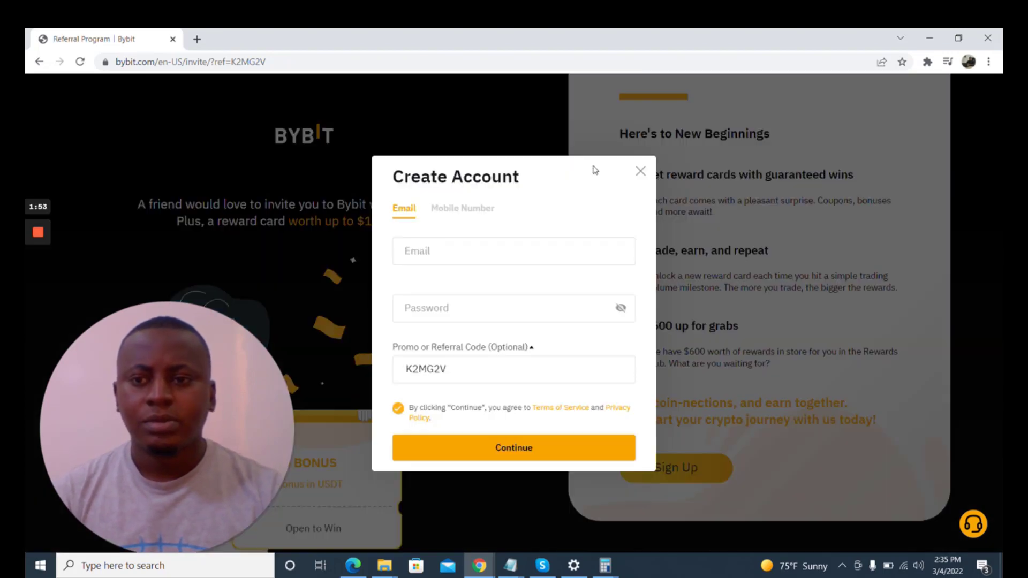
left_click(513, 251)
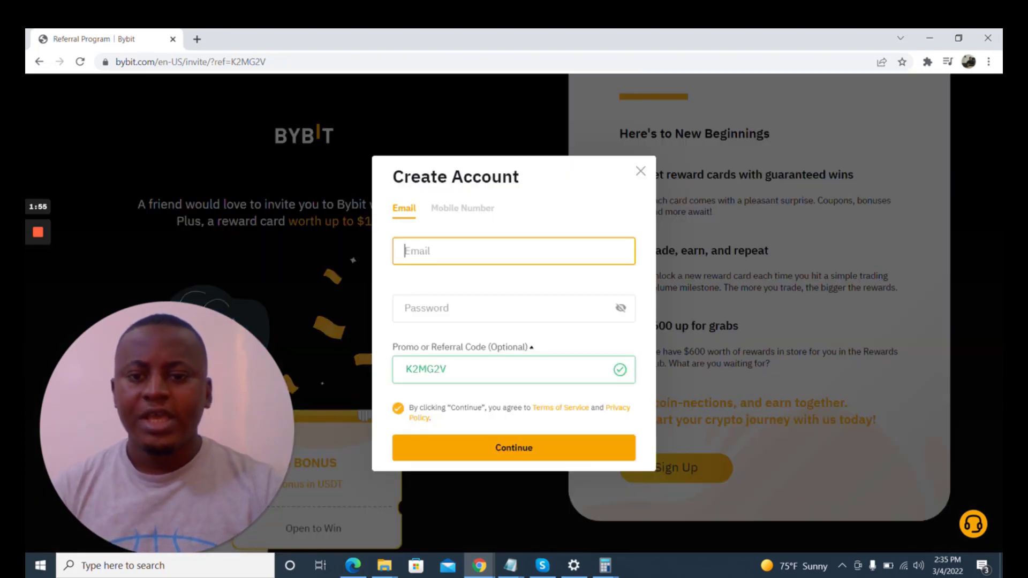
type("enyam")
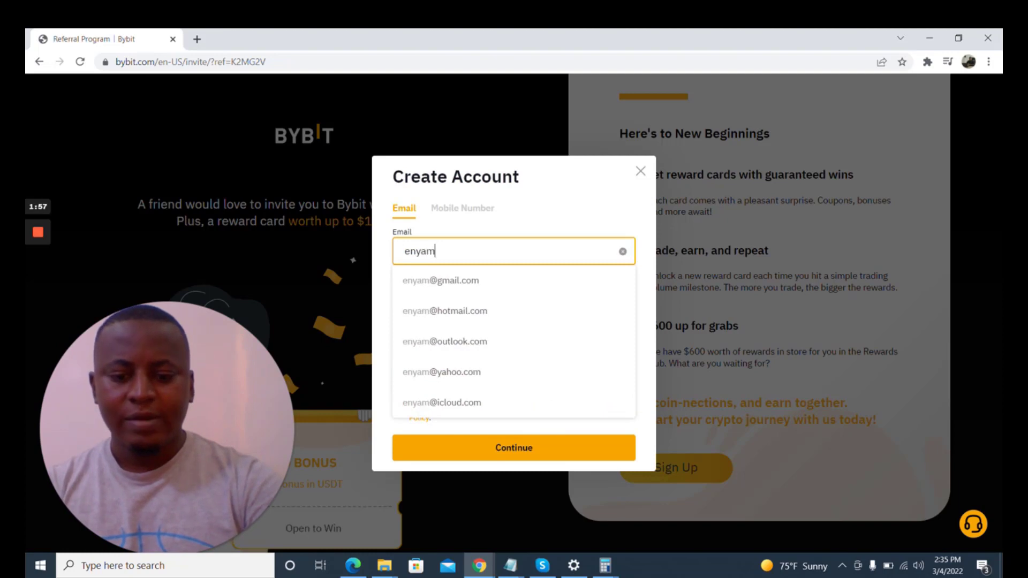
type("nkin")
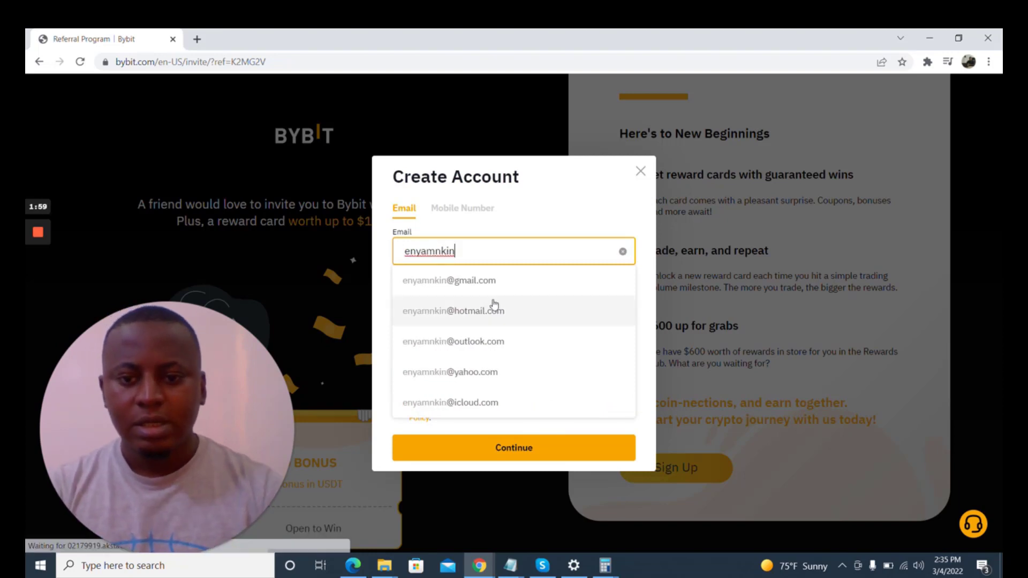
type("dogha")
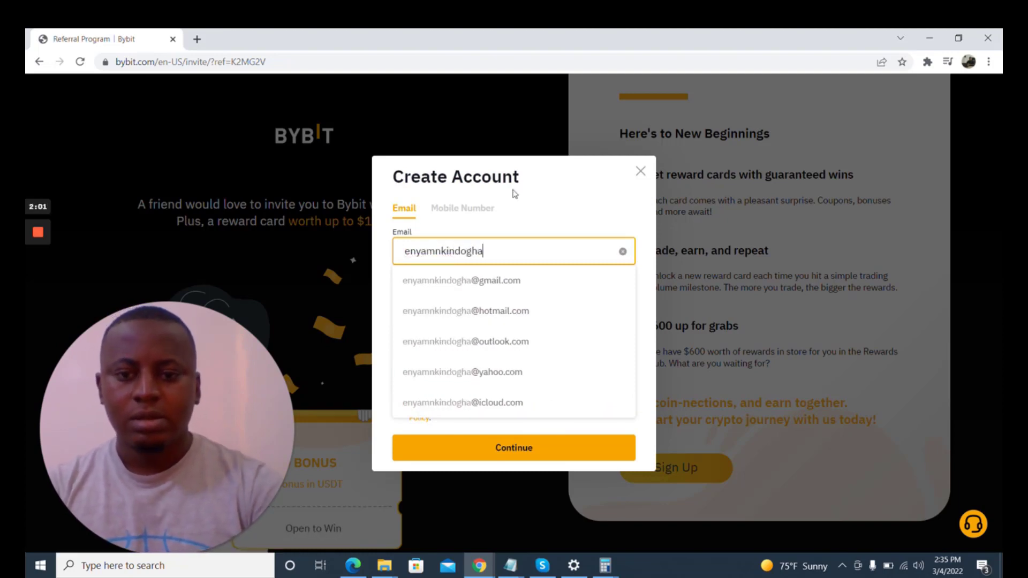
left_click(461, 281)
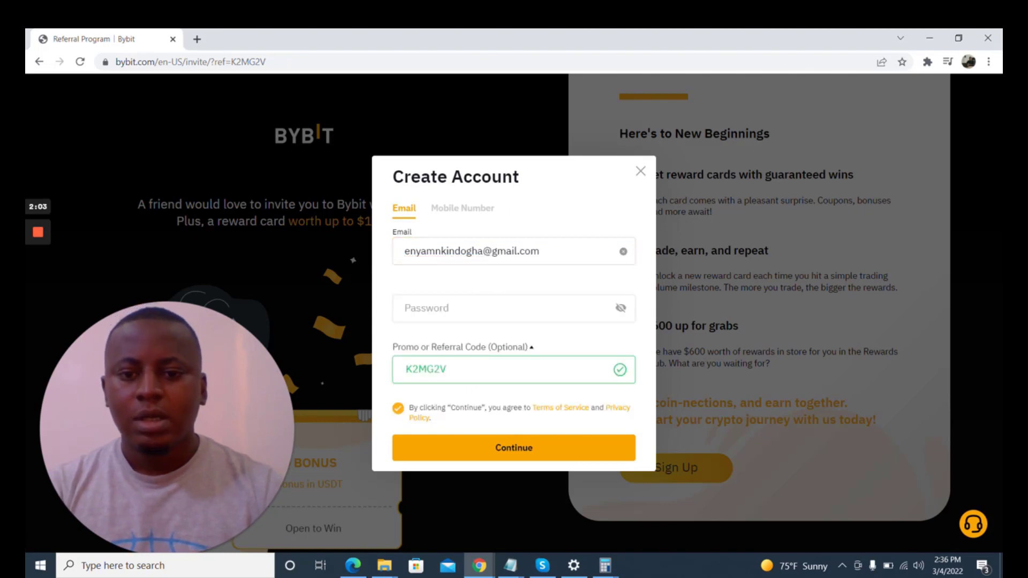
- Enter a password for the new account
left_click(514, 308)
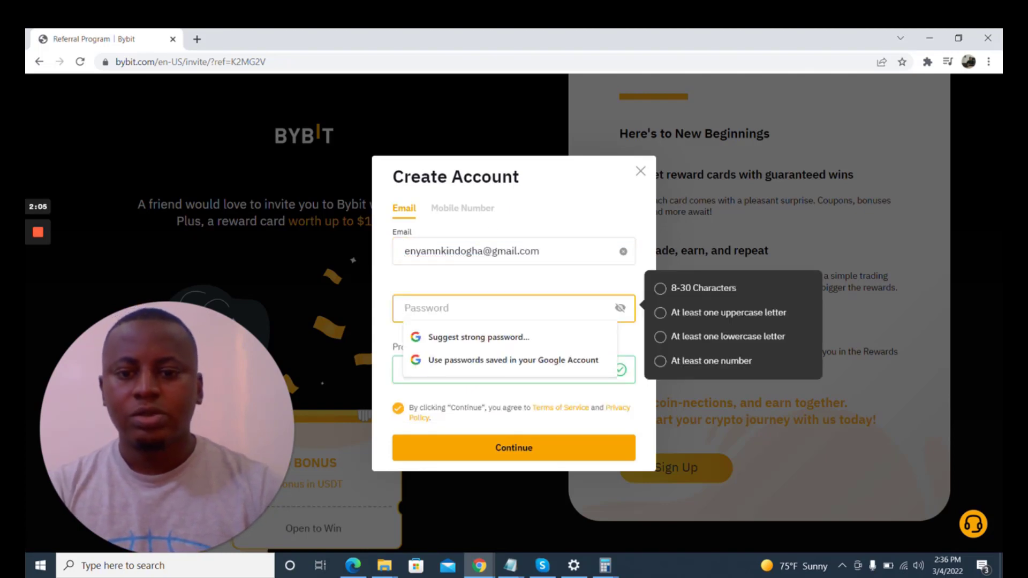
type("a")
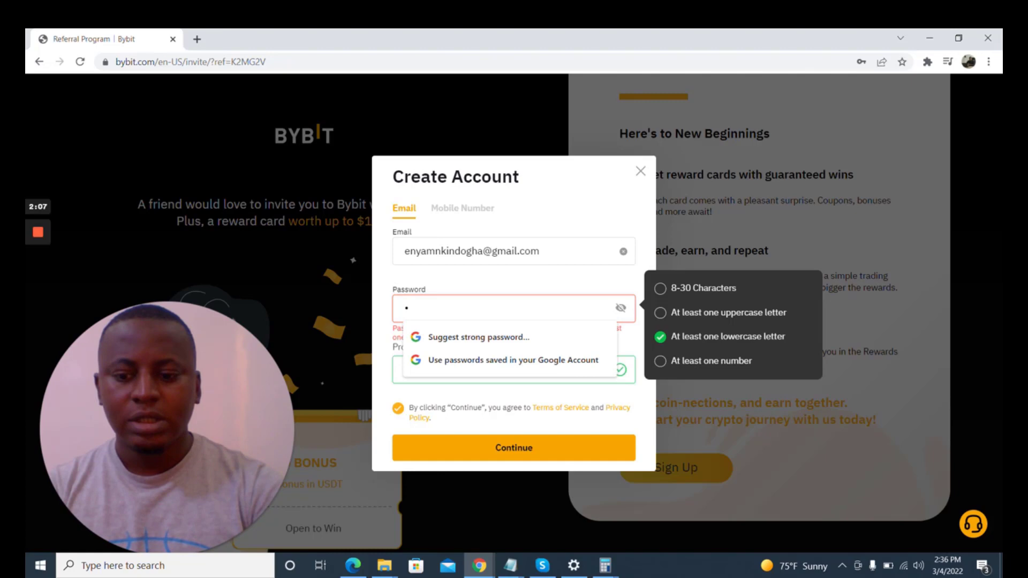
type("•")
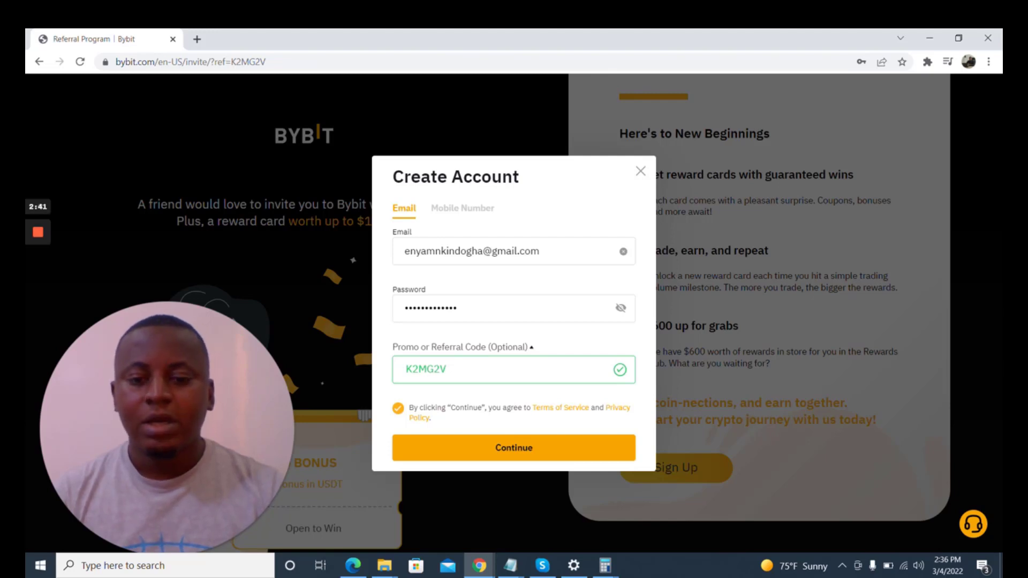
mouse_move(514, 447)
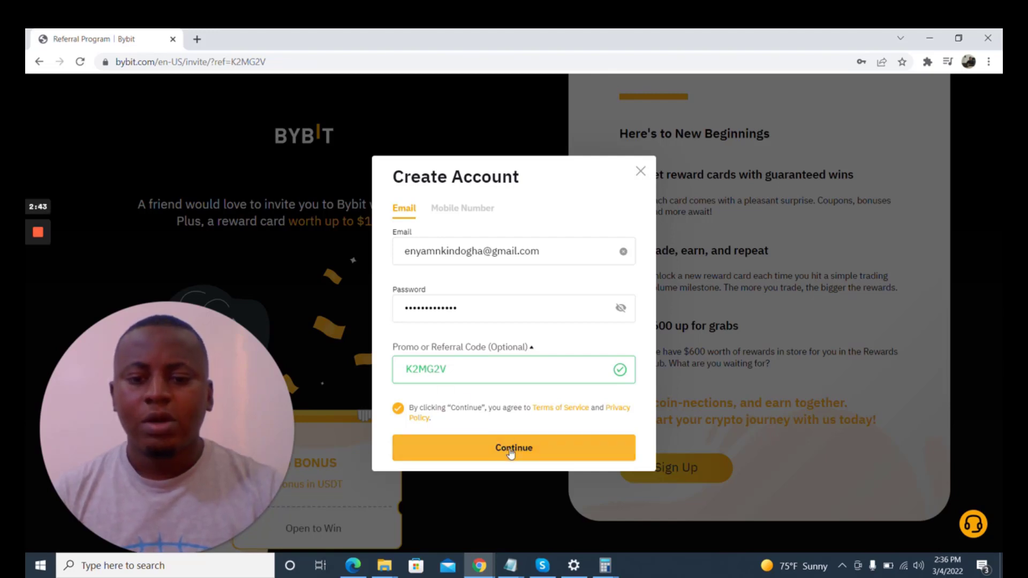
left_click(514, 448)
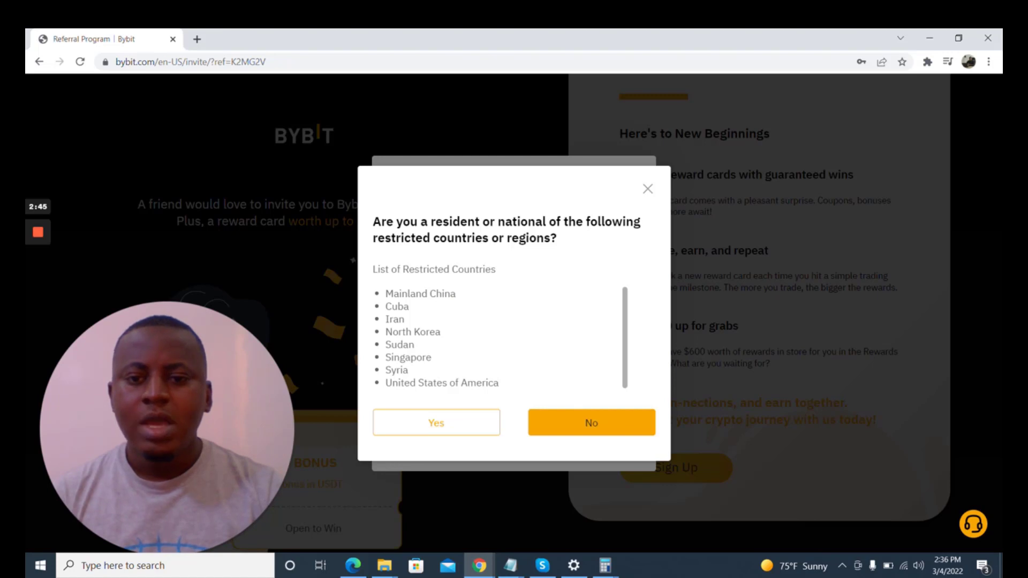
mouse_move(428, 284)
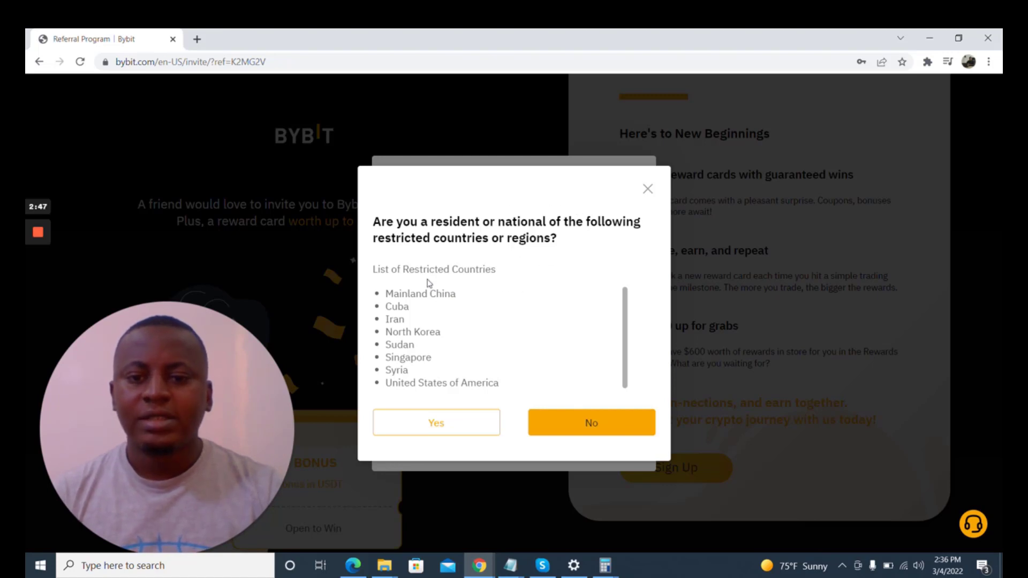
mouse_move(448, 307)
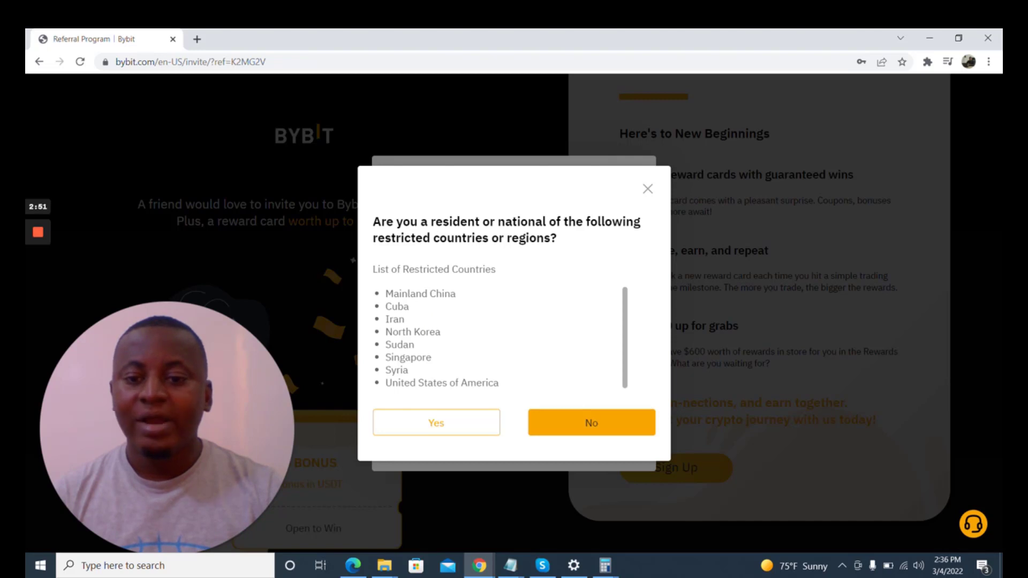
mouse_move(473, 356)
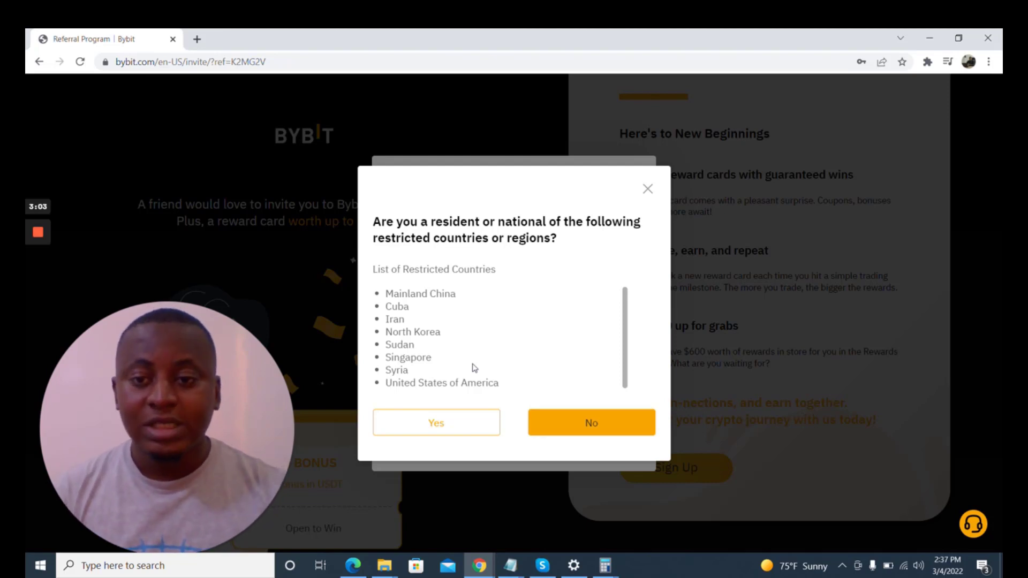
mouse_move(437, 281)
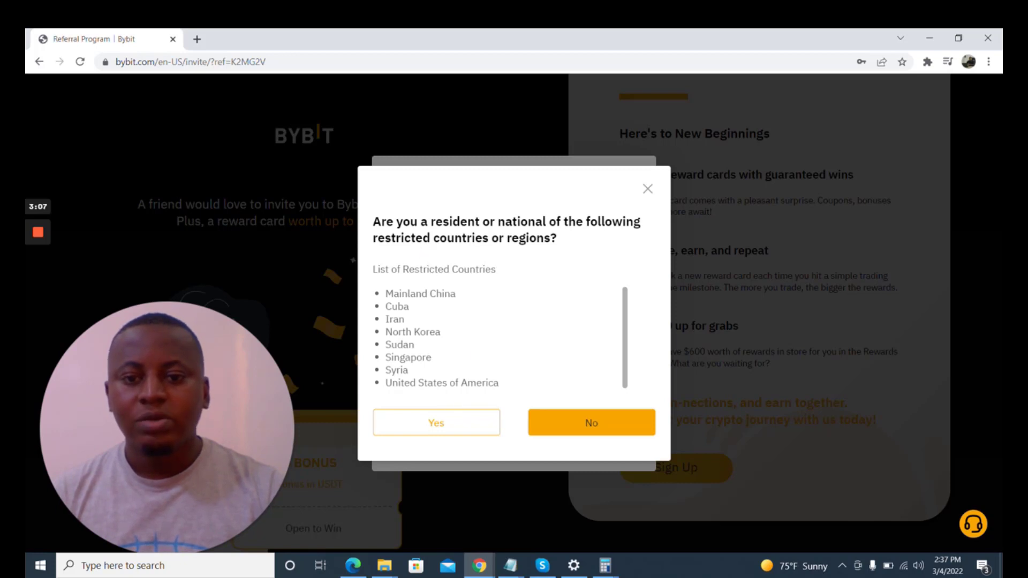
mouse_move(605, 234)
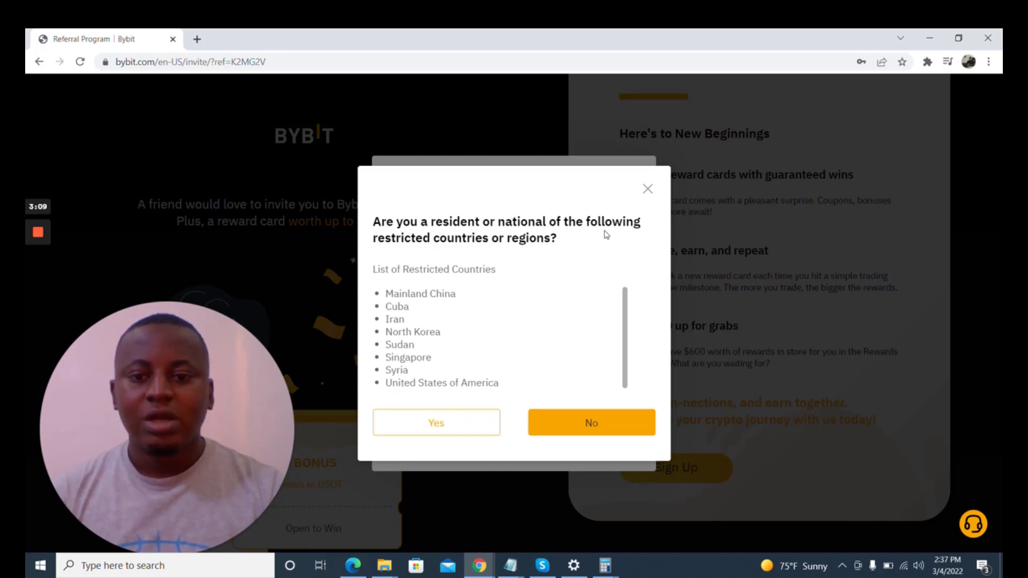
mouse_move(517, 424)
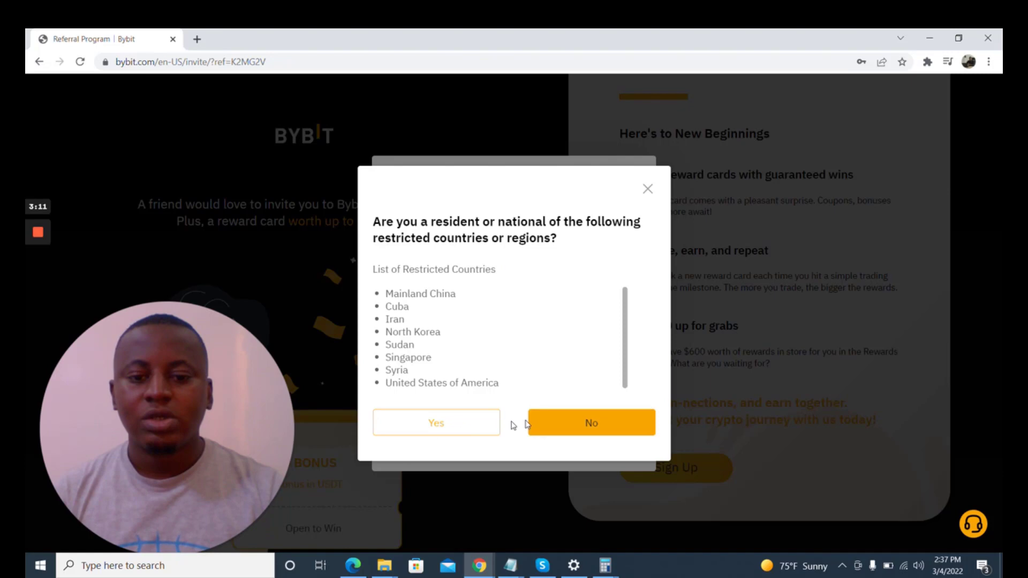
- Answer No to restricted-country residency, pass the captcha, continue, and save the login in Chrome
left_click(589, 422)
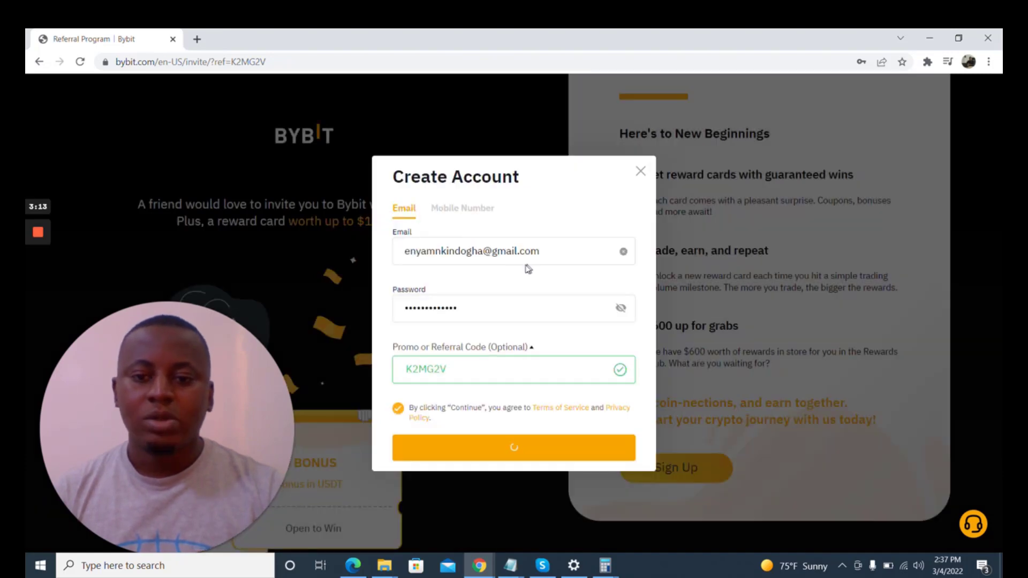
left_click(514, 448)
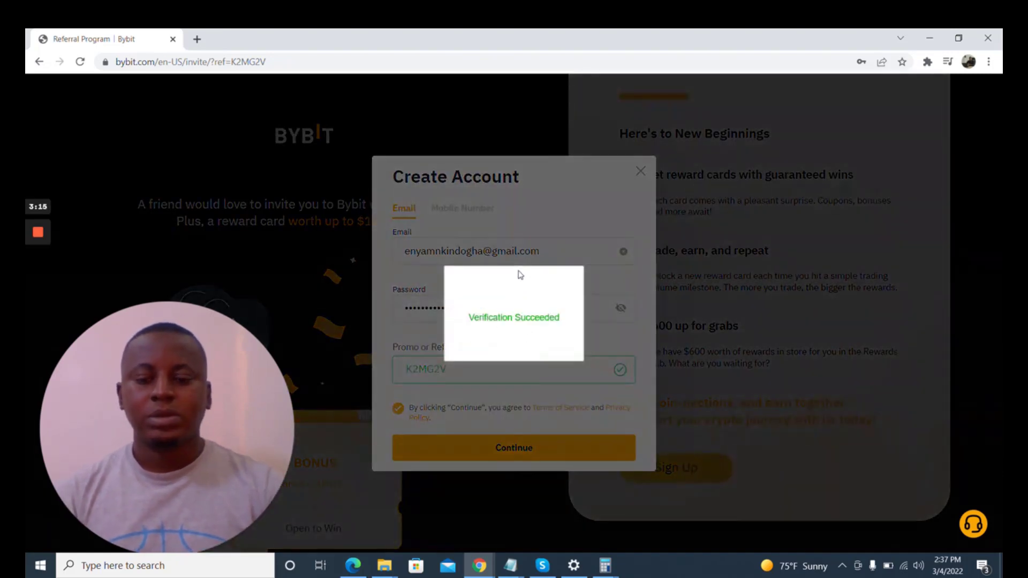
left_click(513, 448)
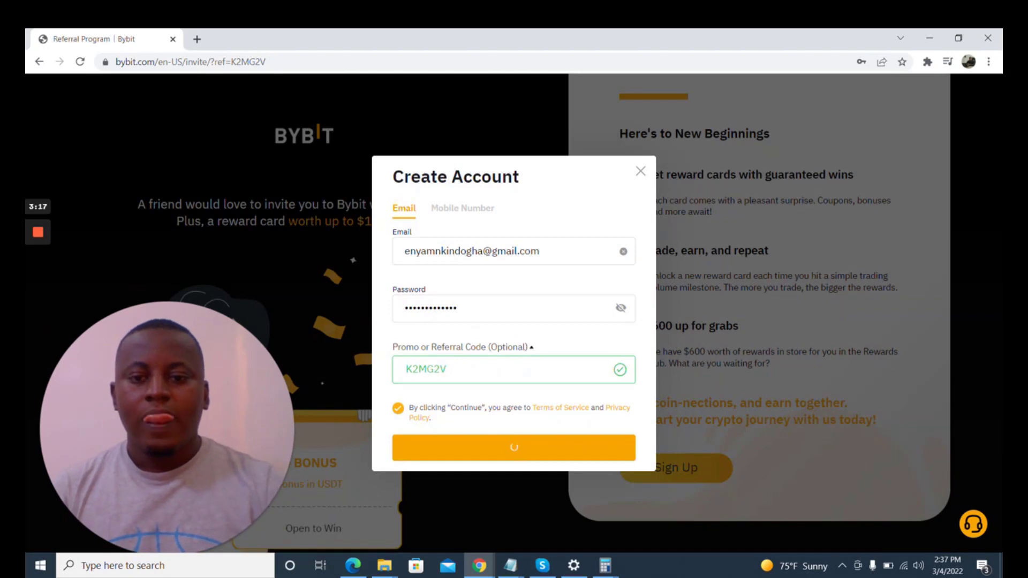
left_click(513, 448)
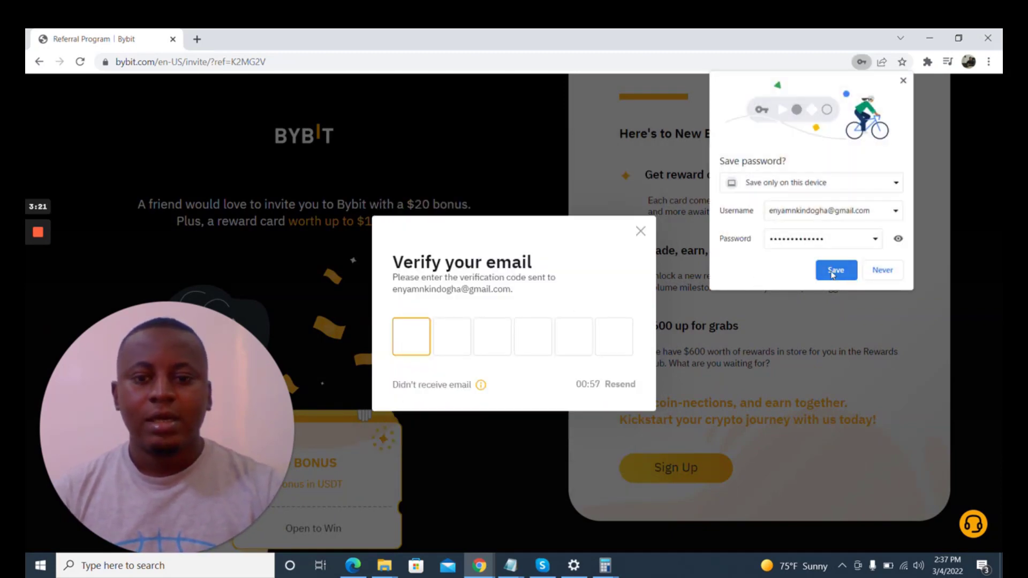
left_click(835, 269)
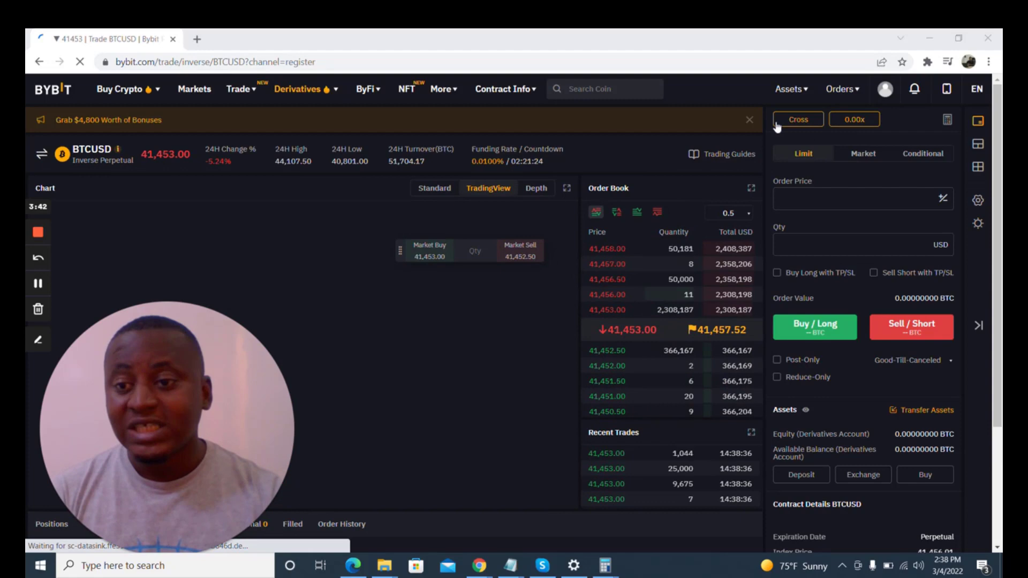
- Complete the email code step and dismiss the Trading Guides popup on BTCUSD
left_click(721, 153)
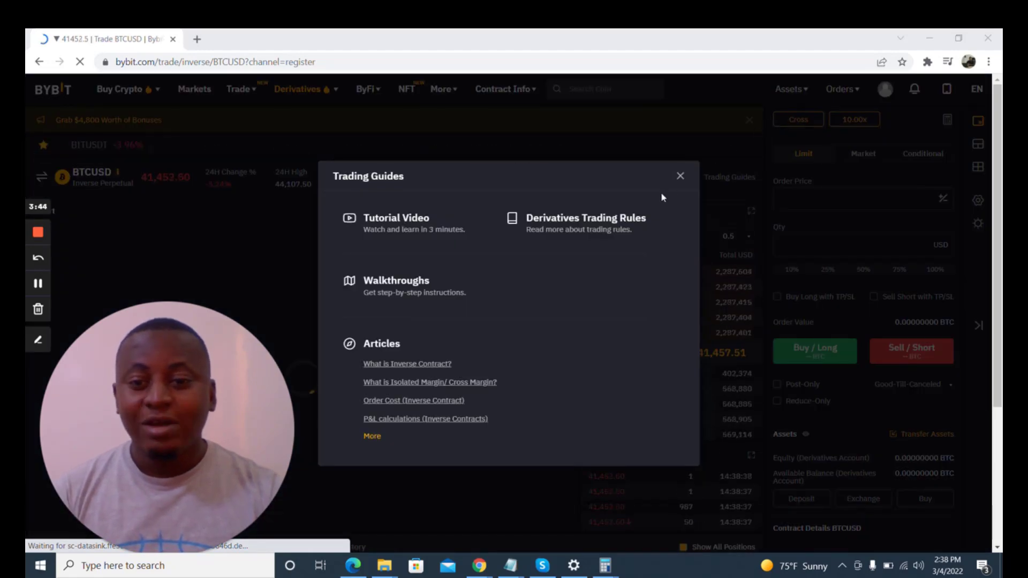
mouse_move(616, 264)
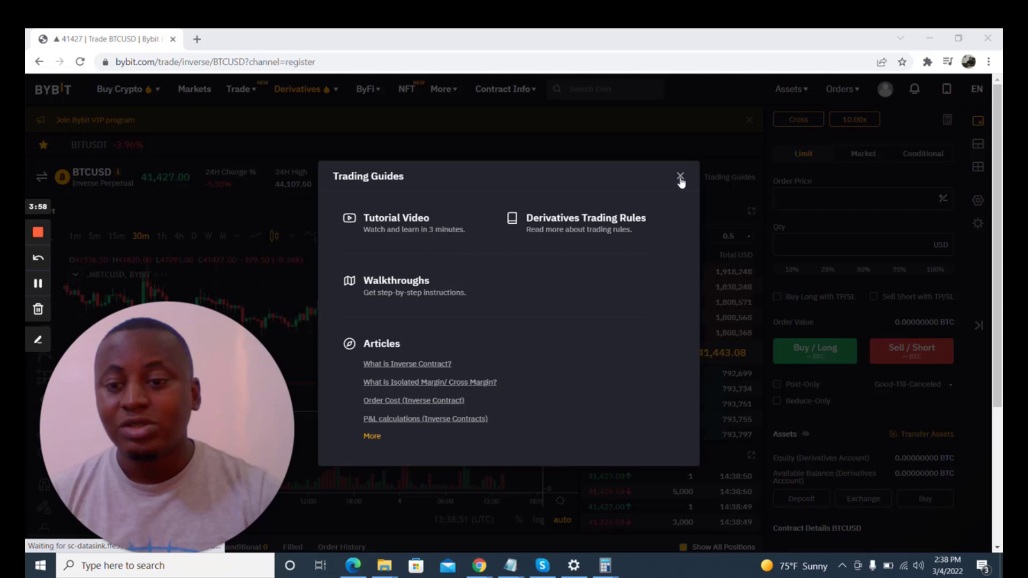
left_click(680, 178)
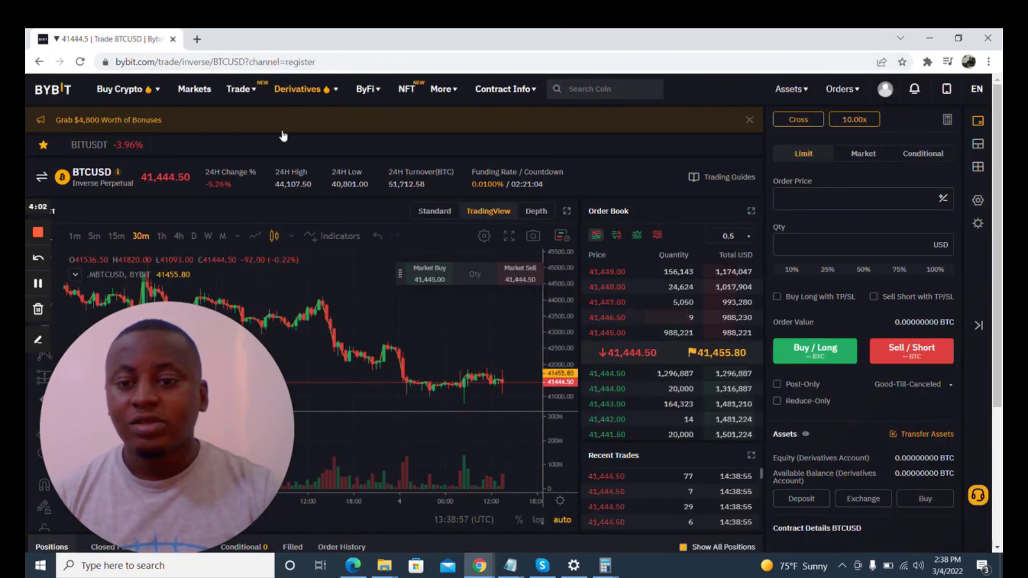
- Go to Account & Security from the profile menu and find Identity Verification
left_click(883, 88)
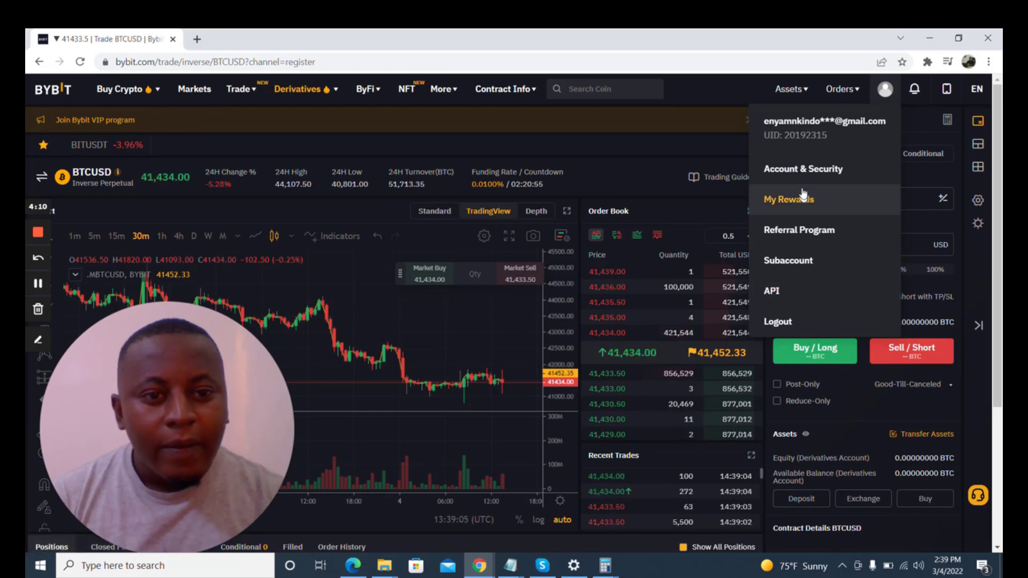
left_click(803, 169)
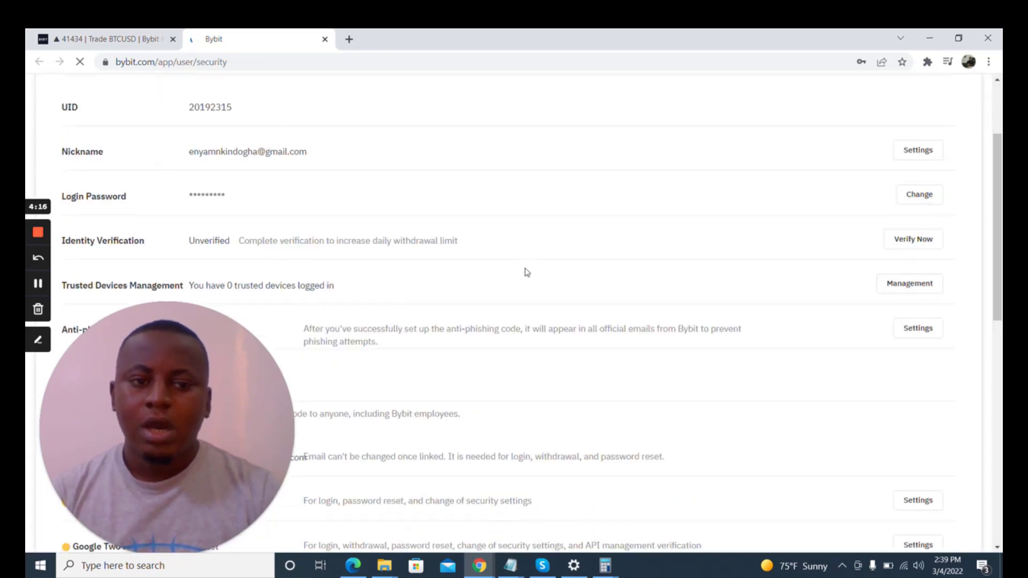
scroll("up", 3)
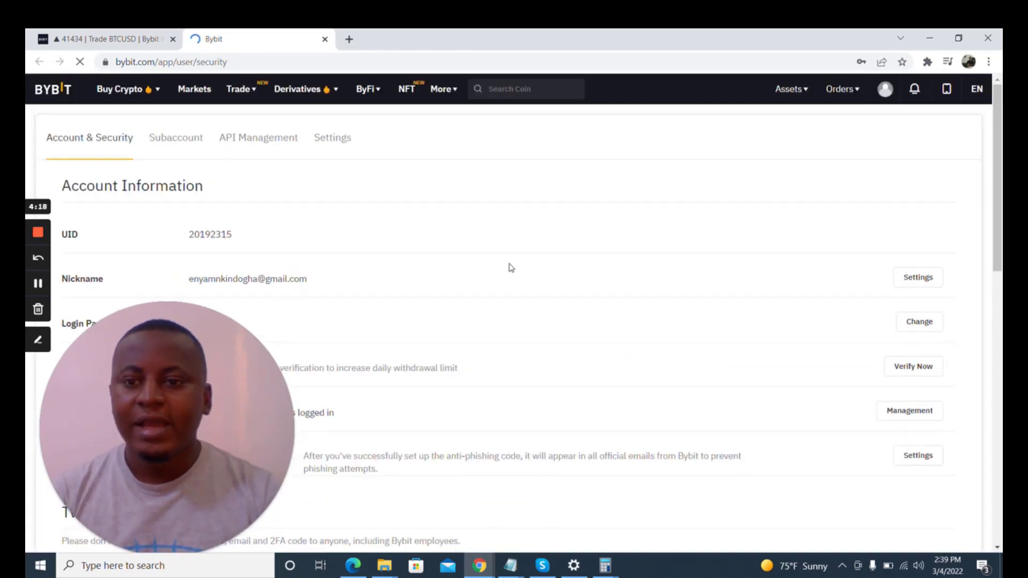
scroll("down", 3)
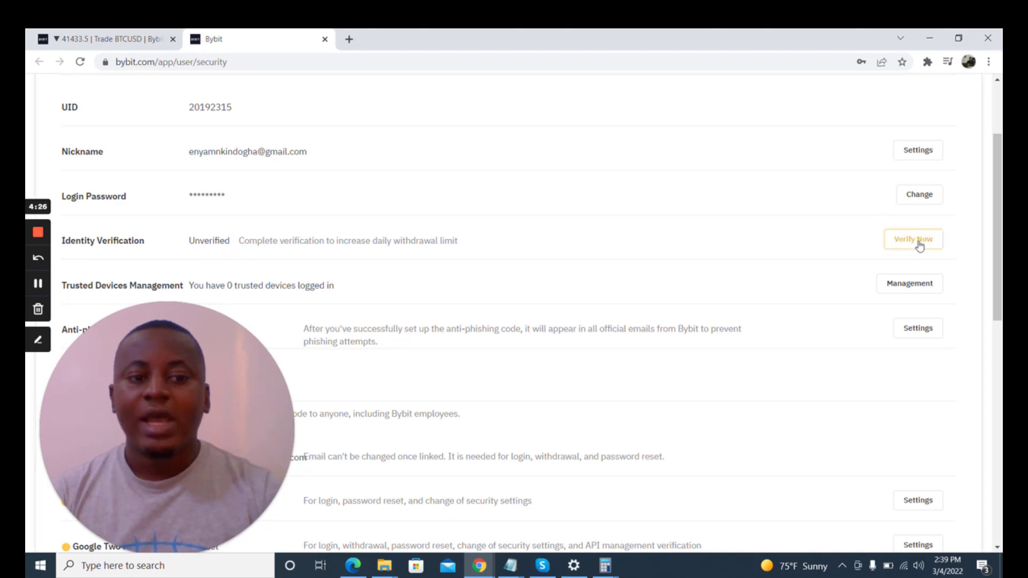
- Start identity verification and check that Senegal is the country of residence
left_click(913, 240)
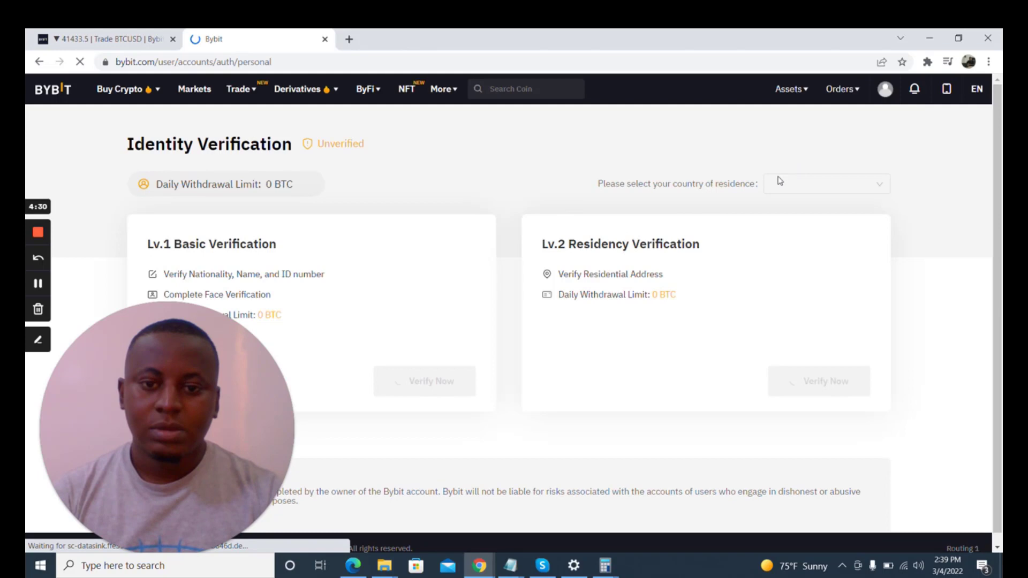
left_click(825, 184)
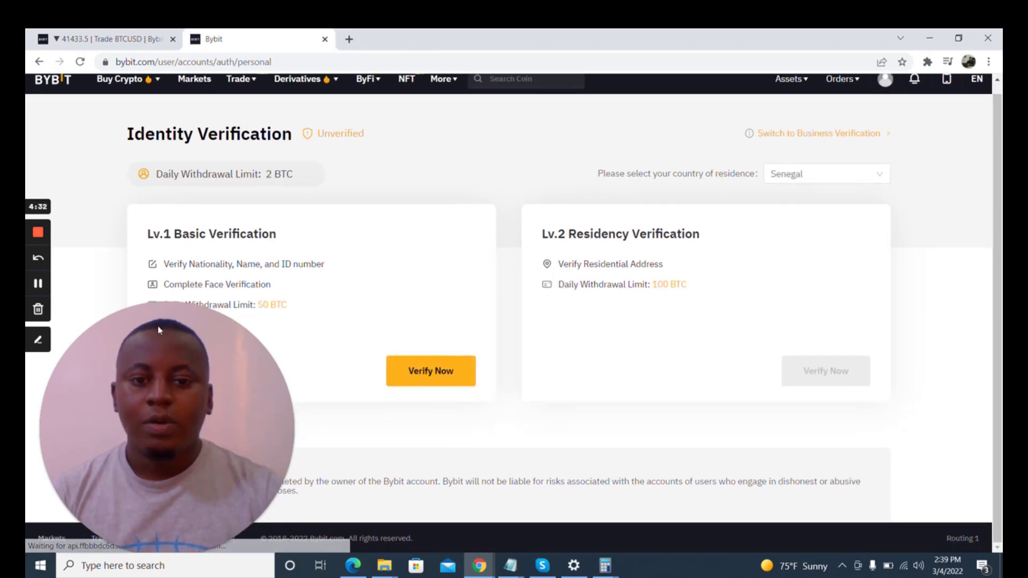
mouse_move(266, 257)
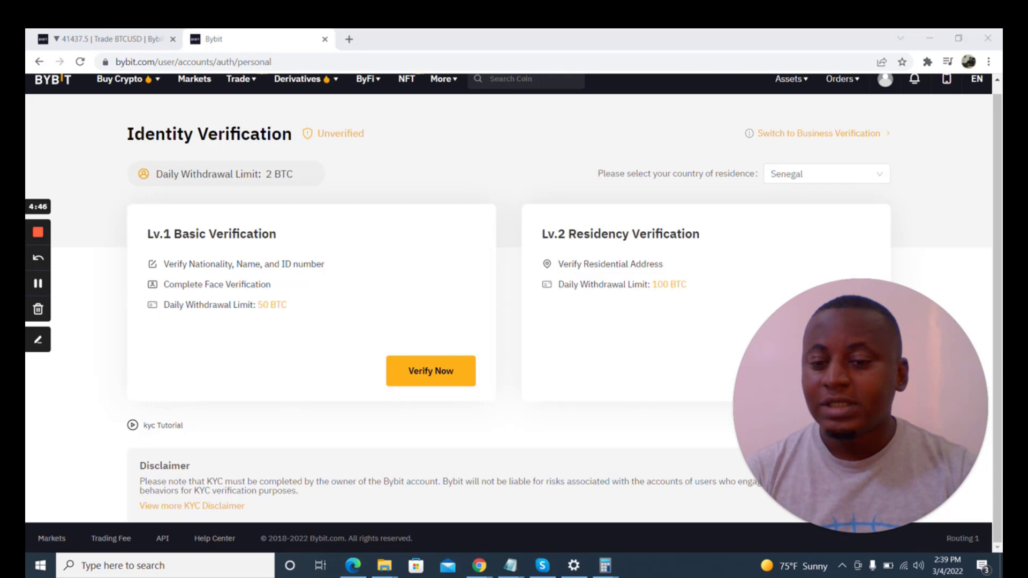
mouse_move(193, 209)
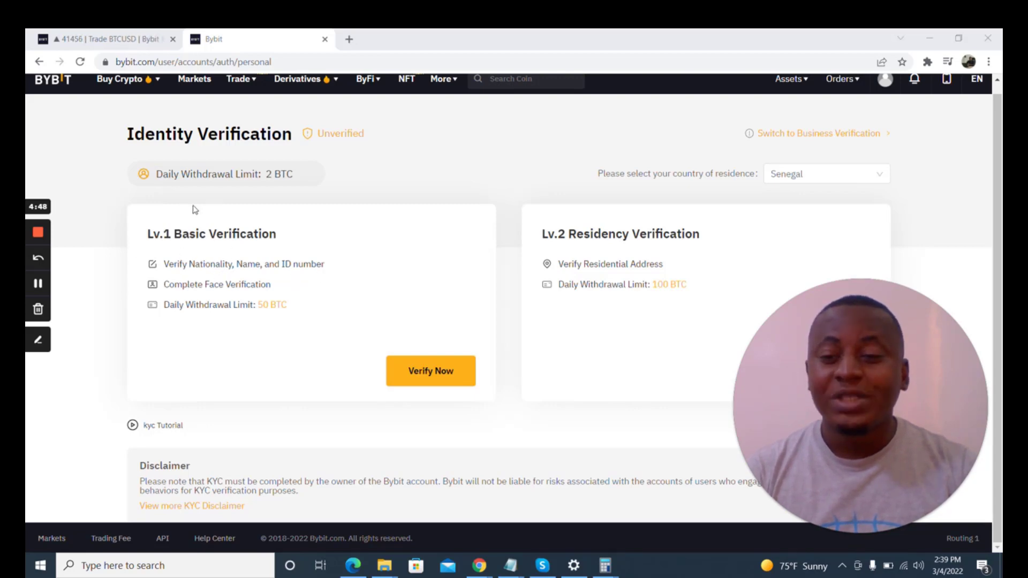
mouse_move(318, 193)
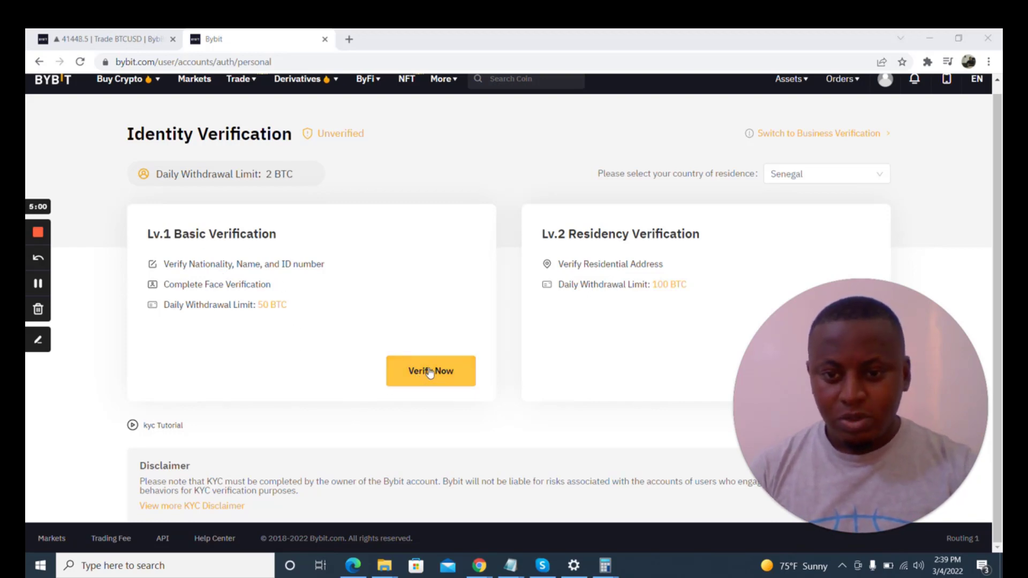
- Begin Lv.1 Basic Verification and search the nationality list for 'niger'
left_click(430, 370)
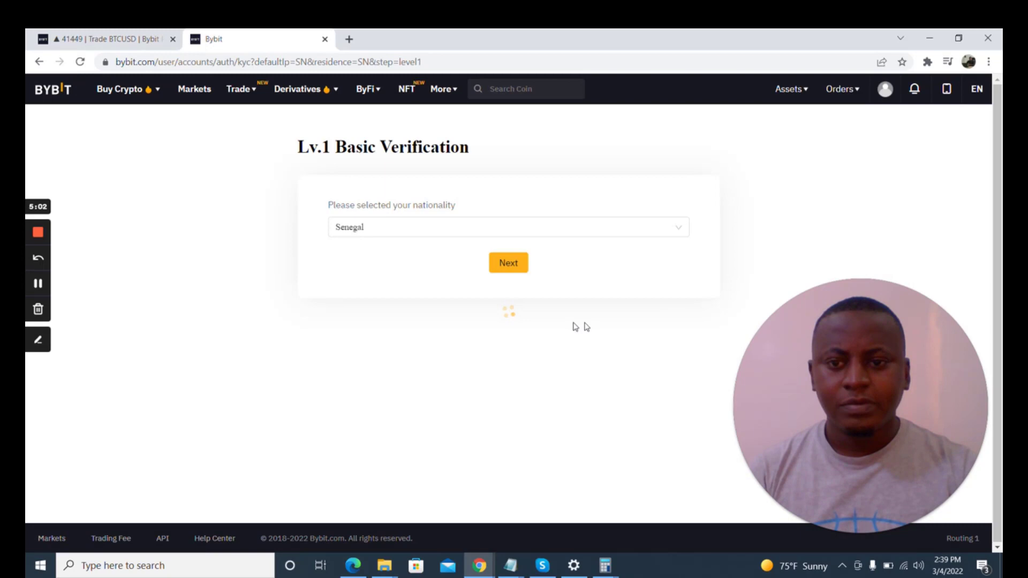
left_click(508, 227)
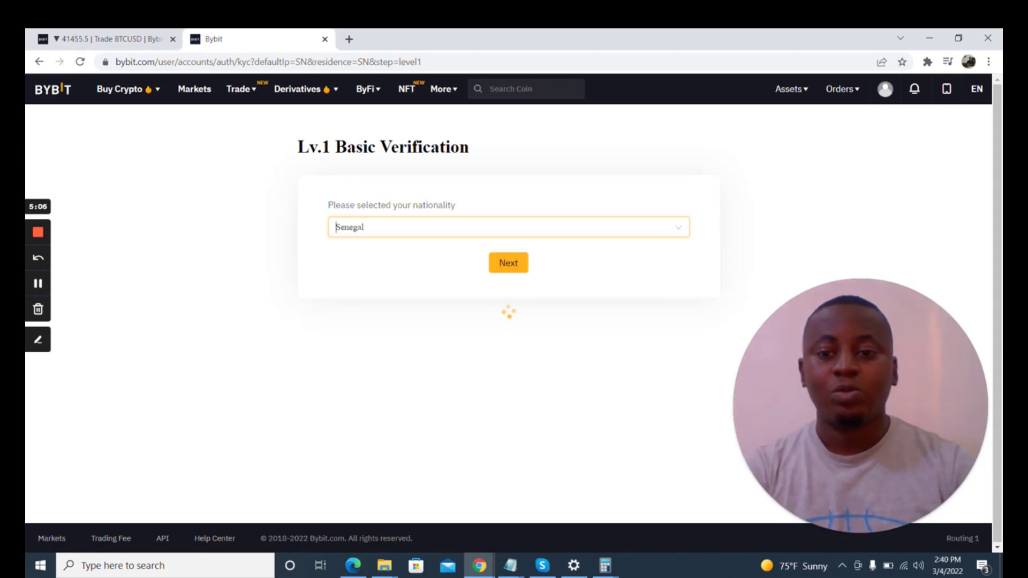
left_click(508, 227)
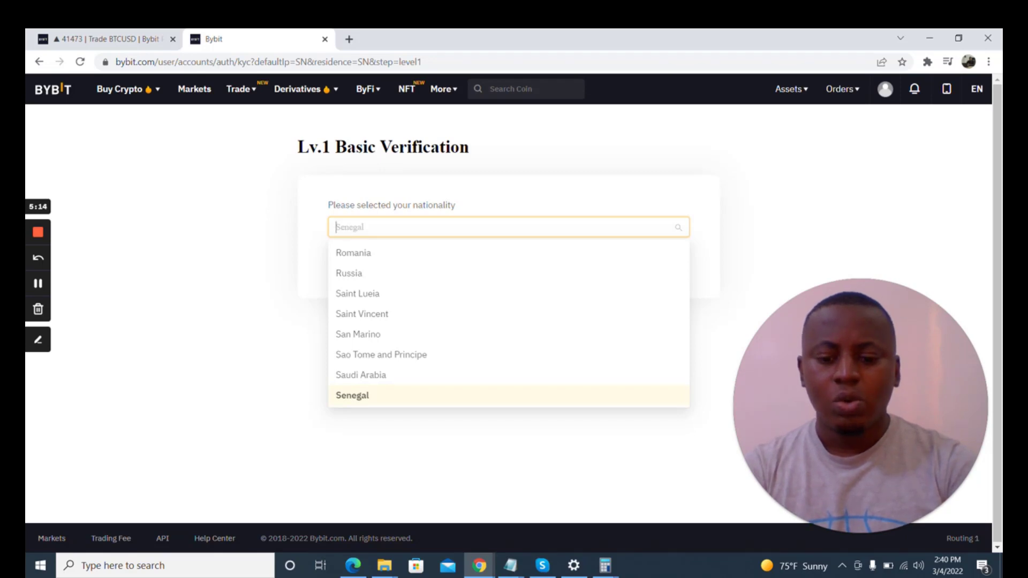
type("nigwer")
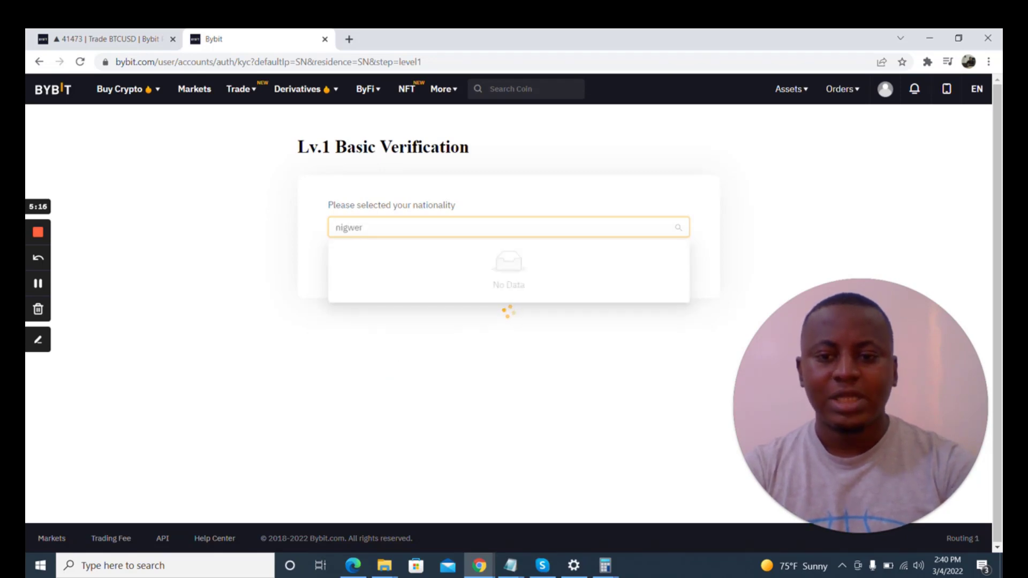
type("niger")
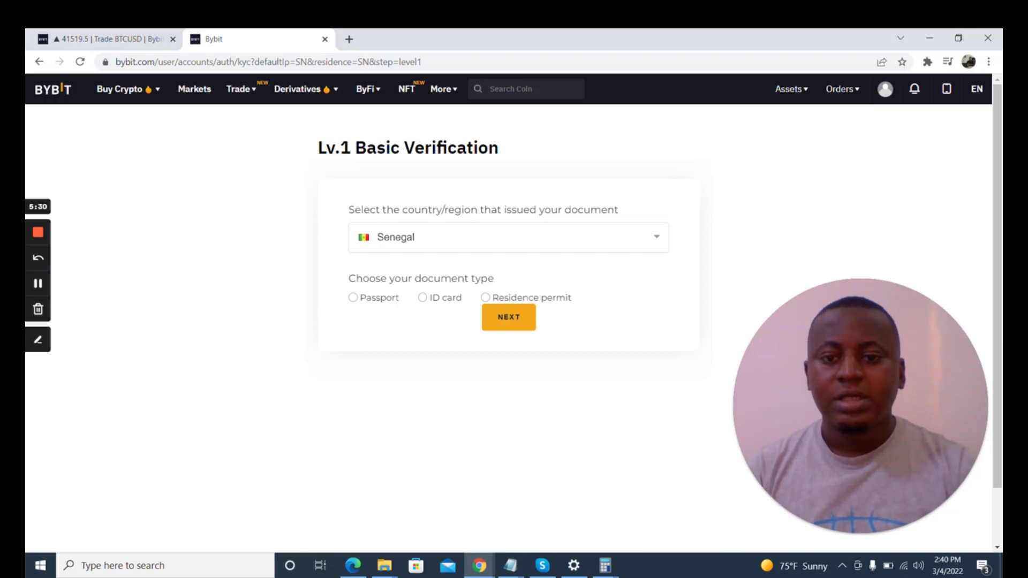
- Choose Nigeria from the issuing-country list after filtering by 'niger'
left_click(508, 237)
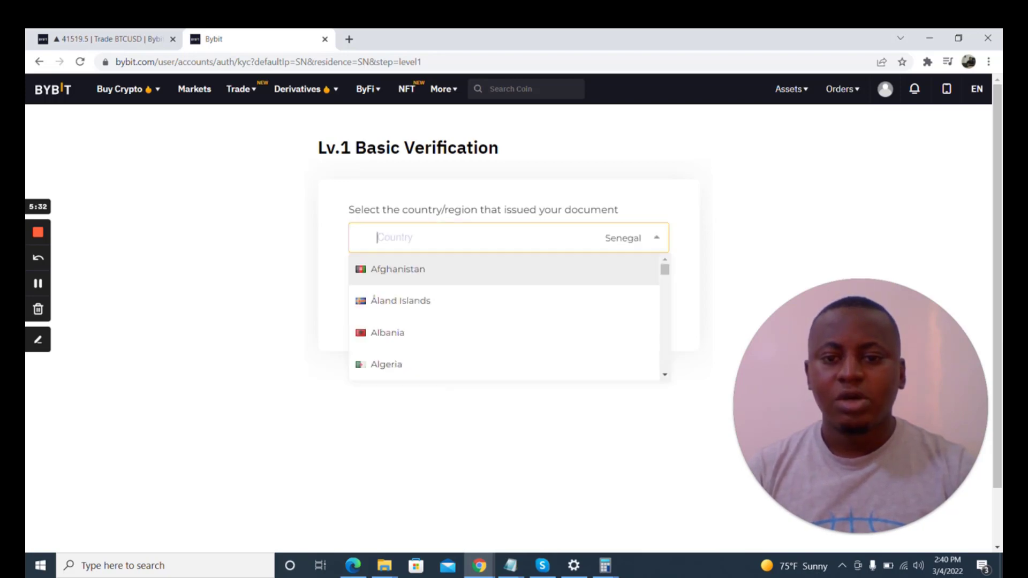
type("niger")
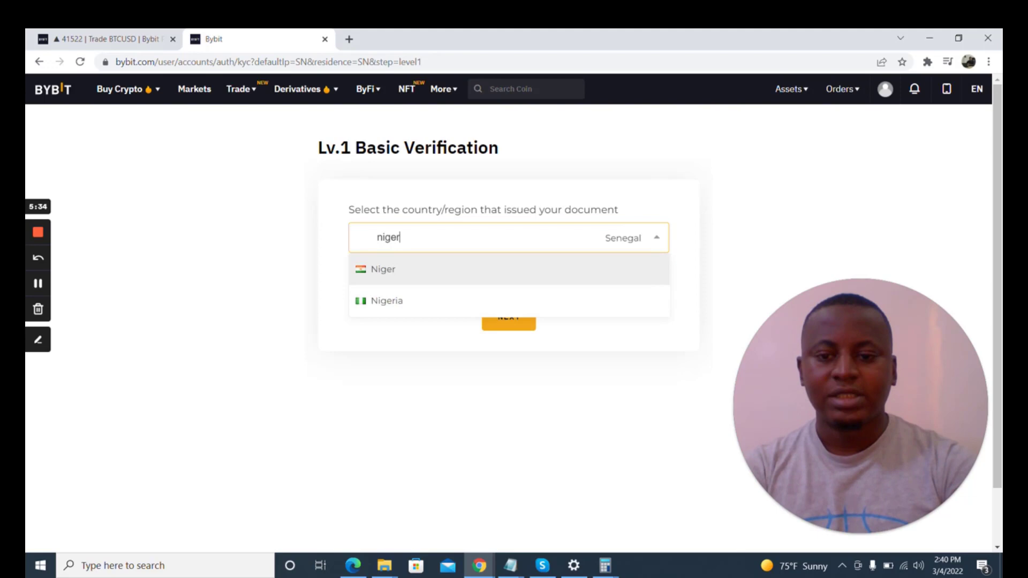
left_click(386, 301)
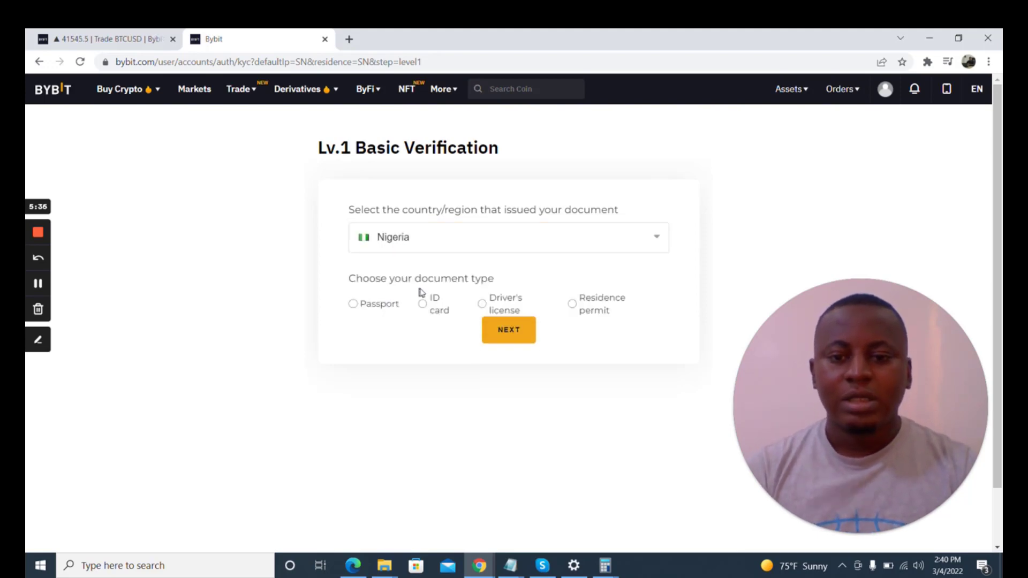
mouse_move(438, 298)
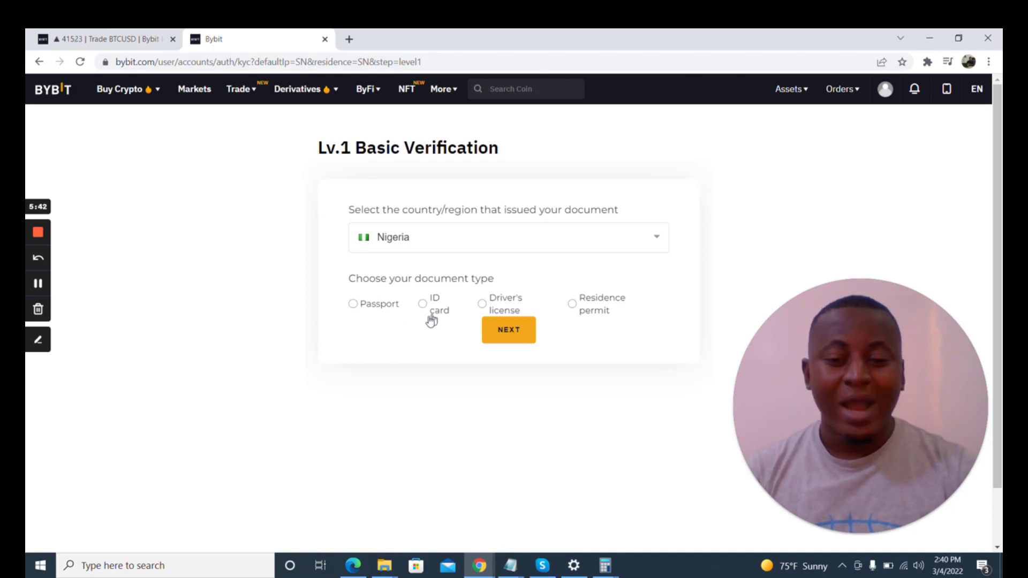
mouse_move(520, 312)
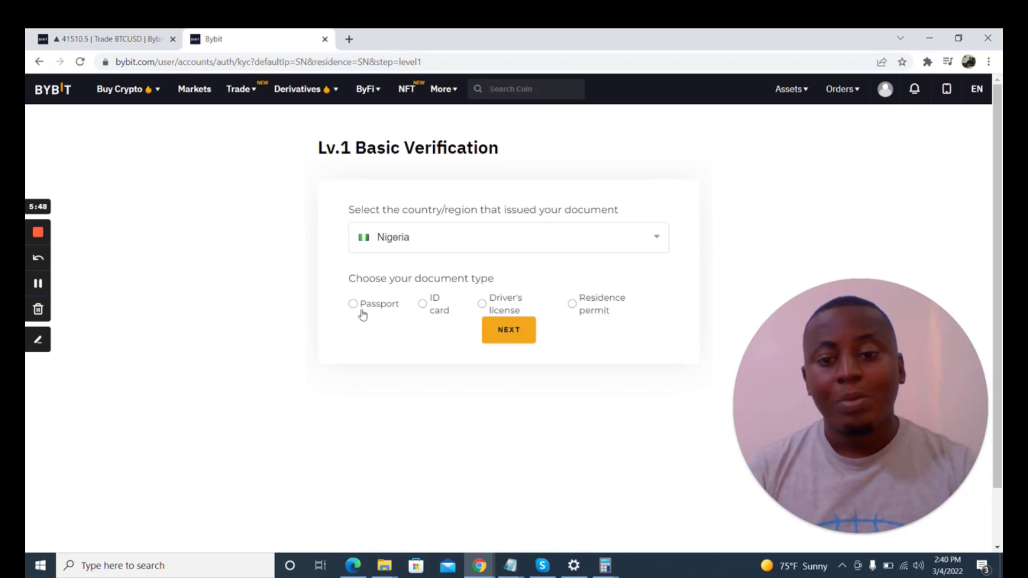
- Compare ID card, driver's license and residence permit options, then keep Passport as document type
left_click(352, 304)
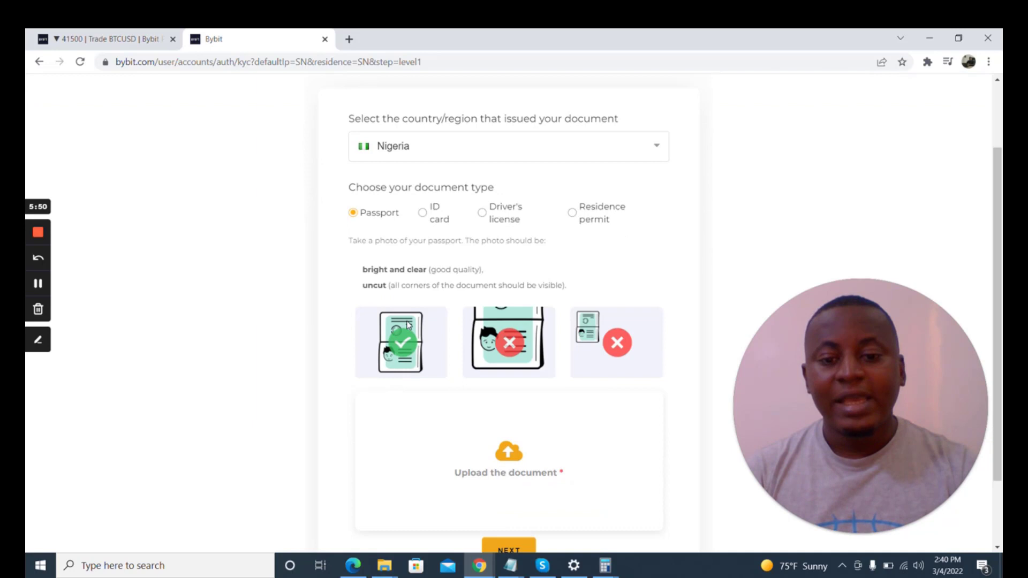
scroll("down", 3)
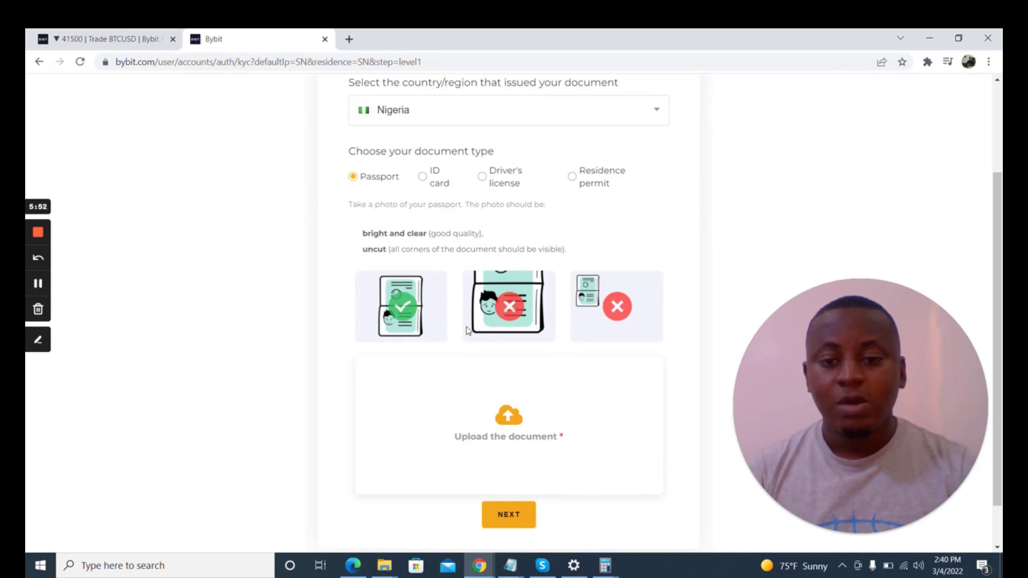
scroll("down", 3)
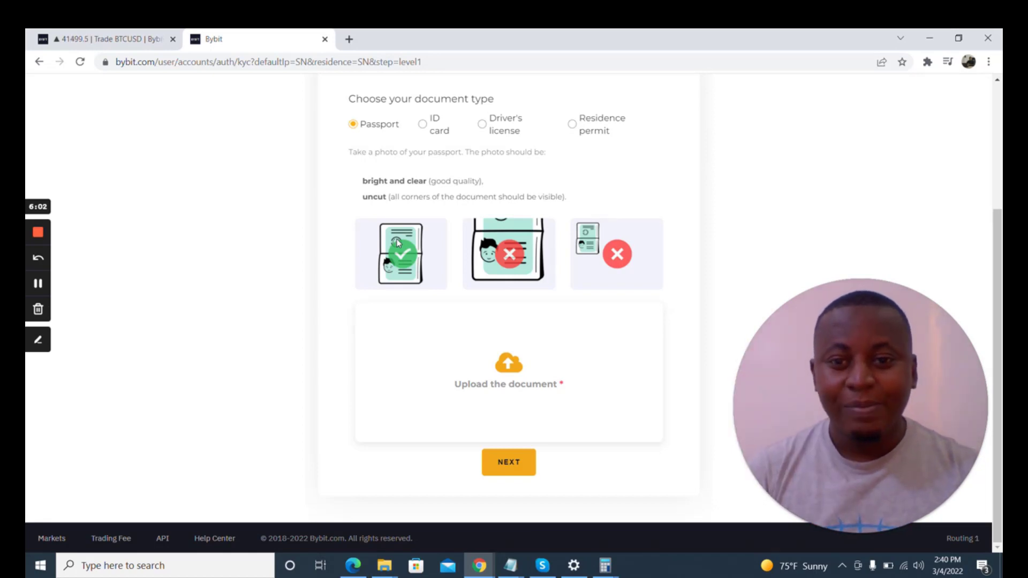
mouse_move(494, 140)
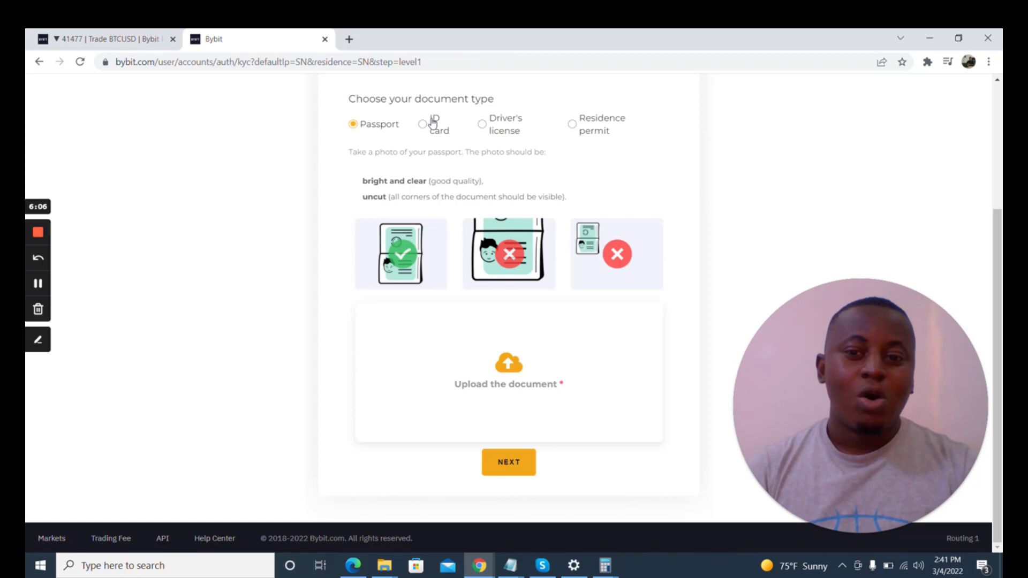
left_click(423, 124)
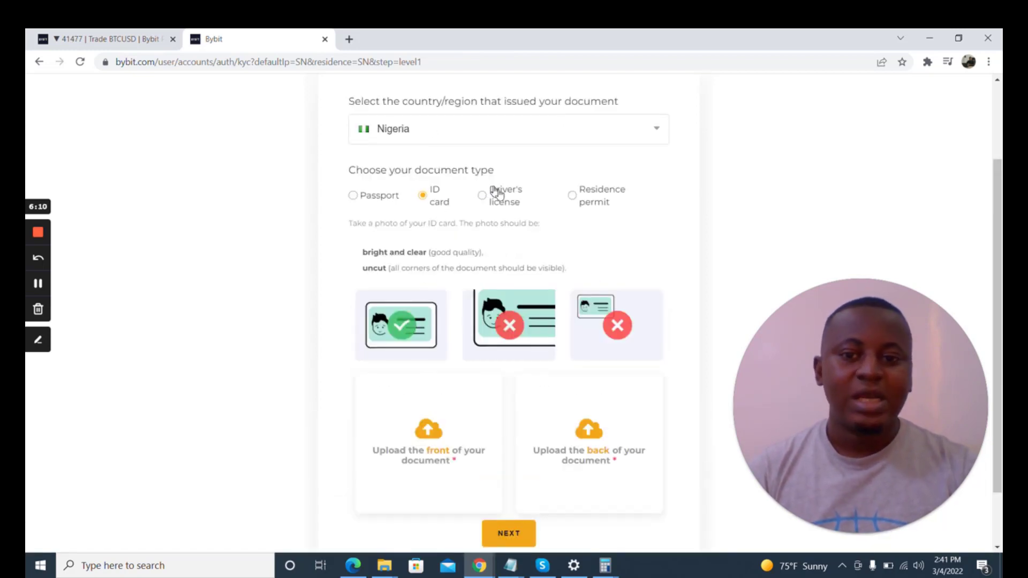
left_click(482, 195)
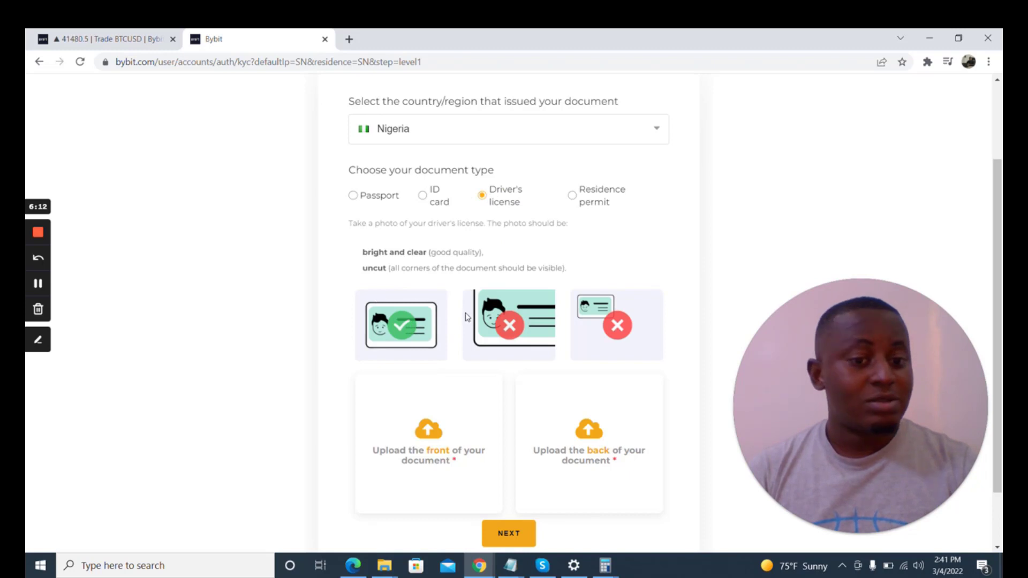
mouse_move(543, 234)
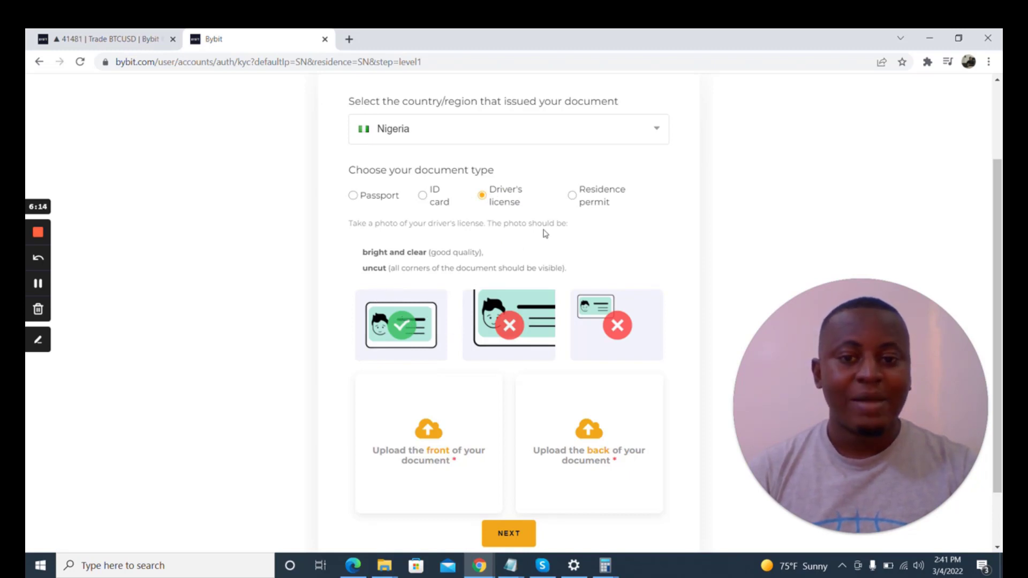
left_click(572, 194)
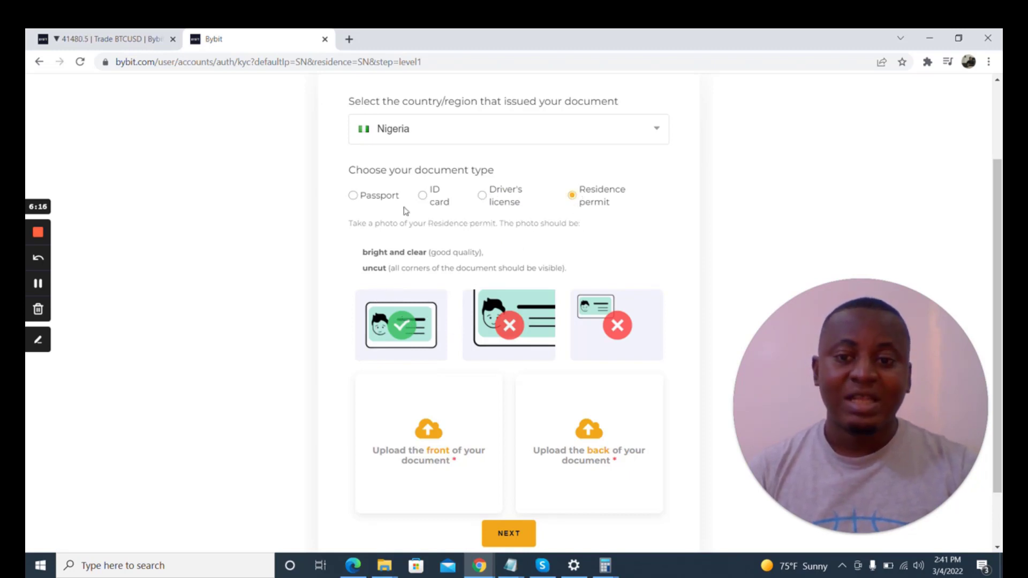
left_click(353, 194)
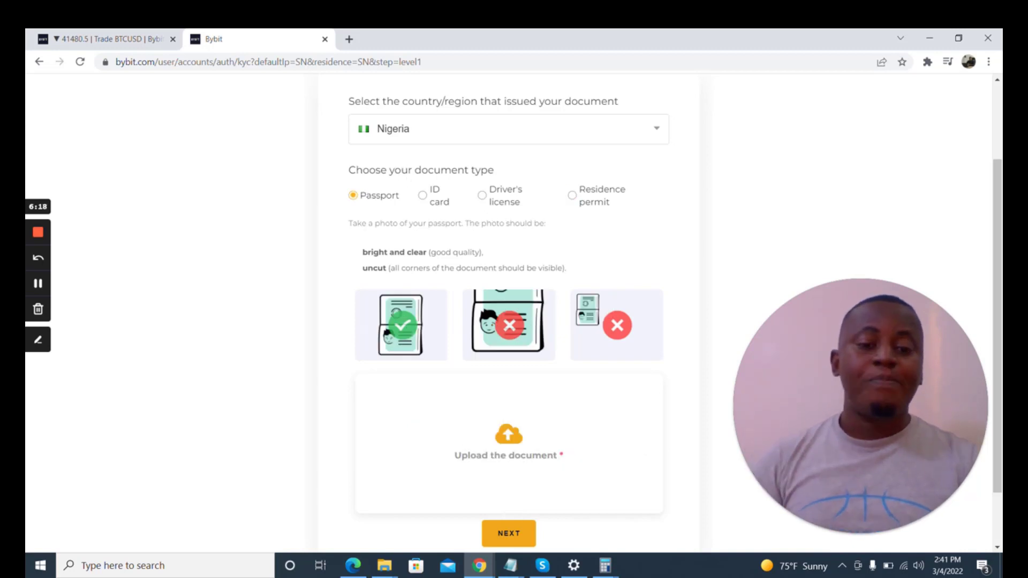
mouse_move(457, 282)
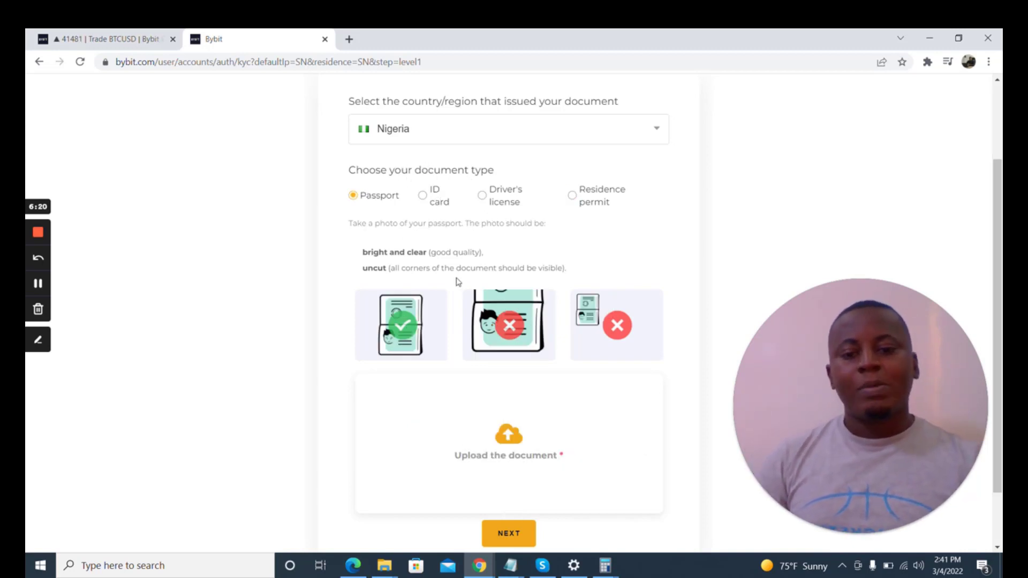
- Upload the passport image file and submit it to continue
scroll("down", 3)
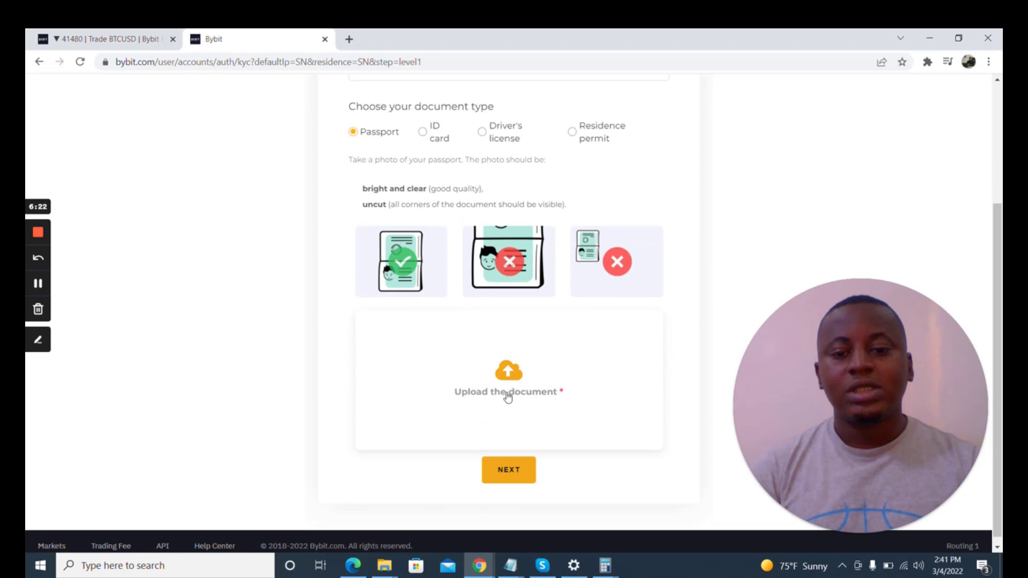
mouse_move(518, 371)
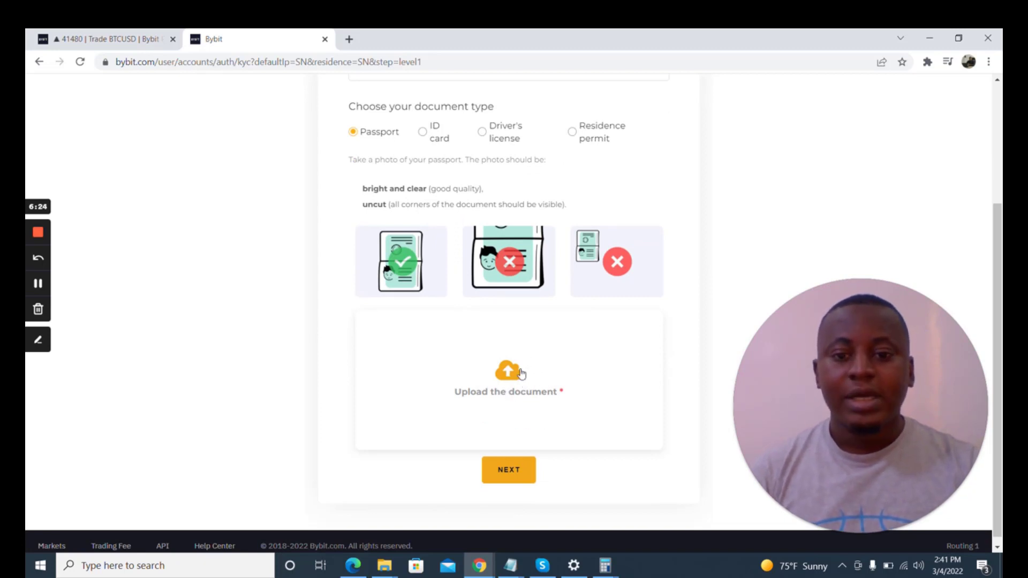
mouse_move(397, 248)
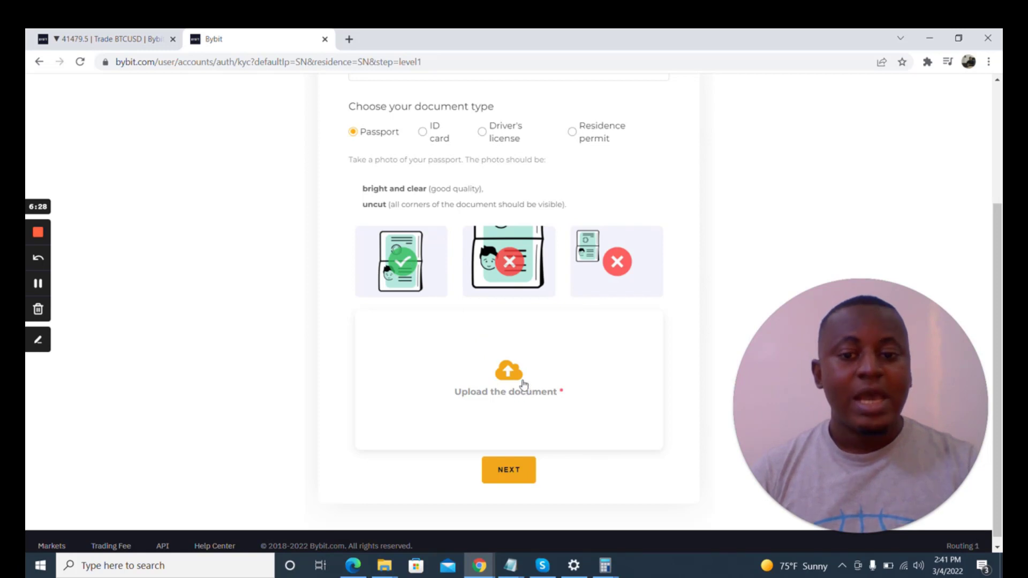
mouse_move(230, 334)
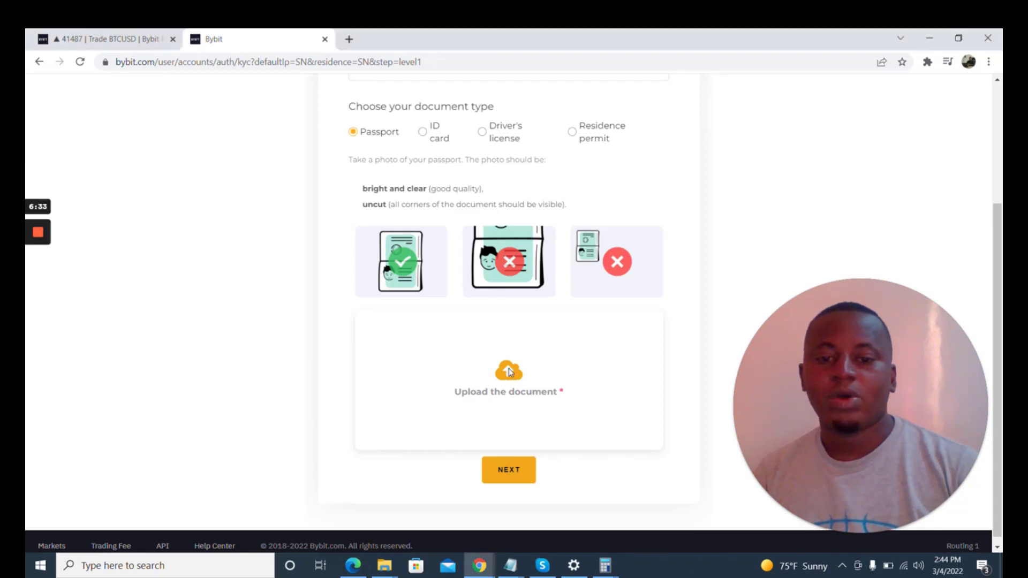
left_click(508, 371)
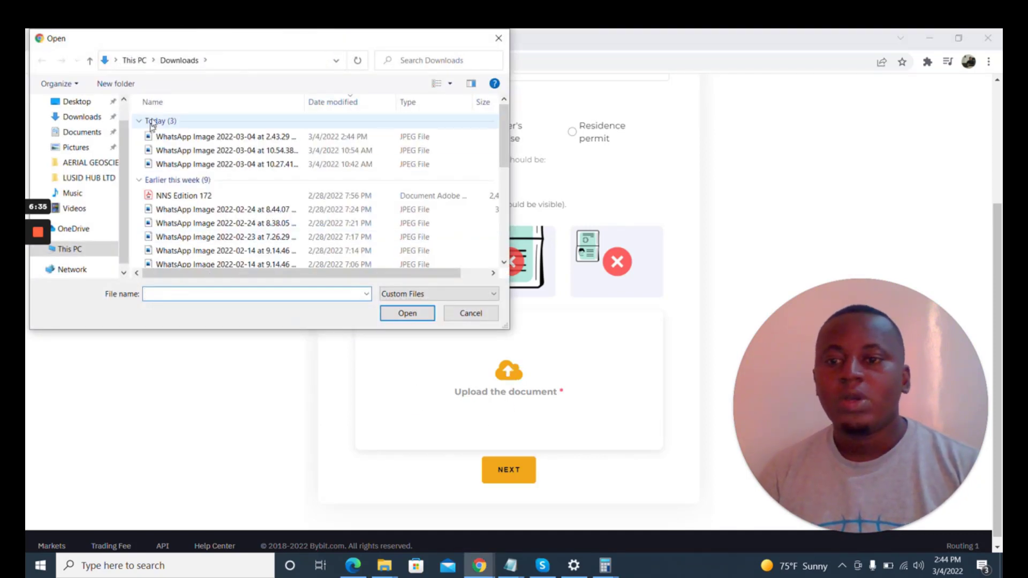
left_click(470, 313)
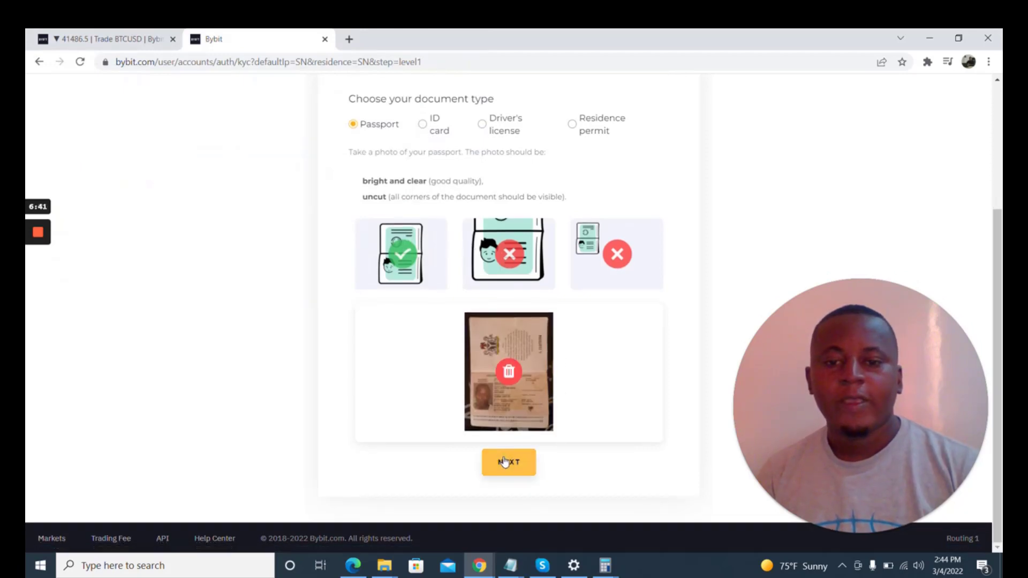
left_click(508, 462)
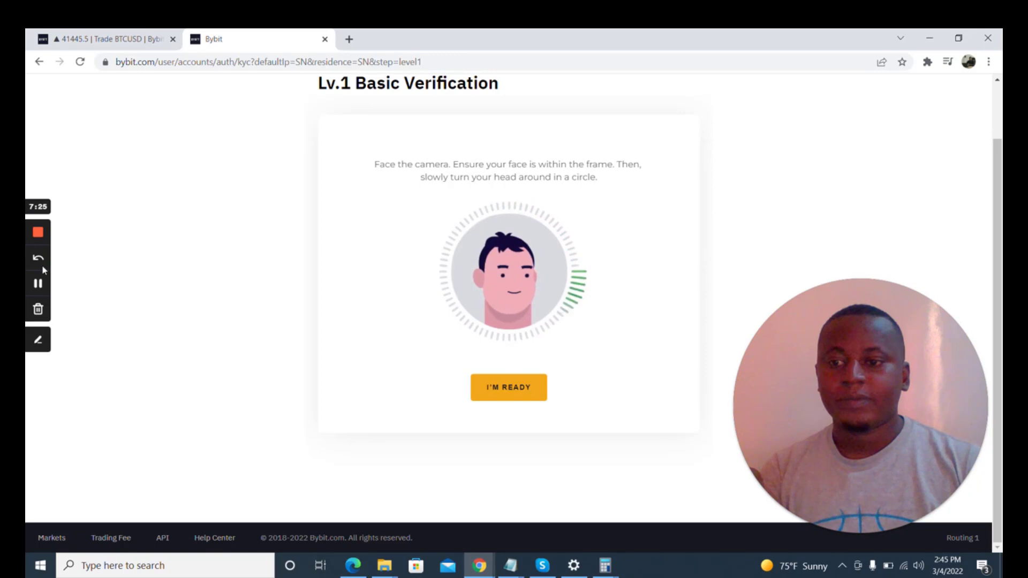
- Start the selfie face scan to complete the Lv.1 basic verification
left_click(508, 387)
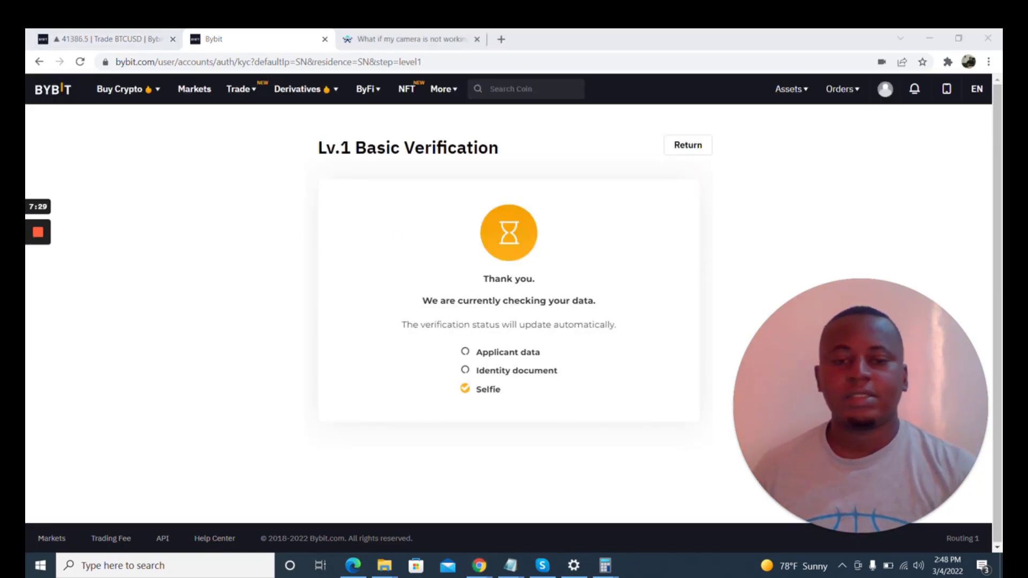
mouse_move(567, 236)
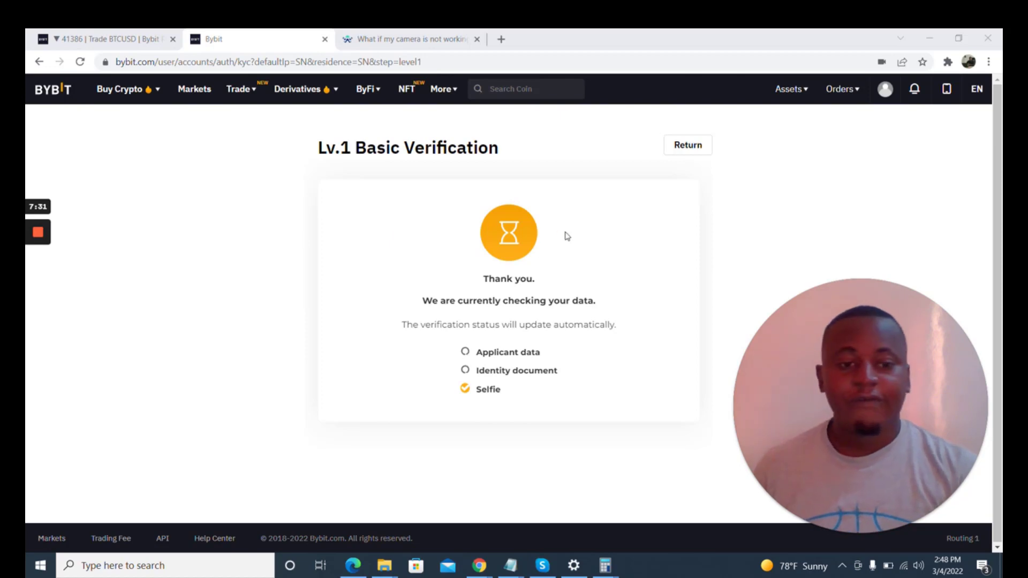
mouse_move(491, 205)
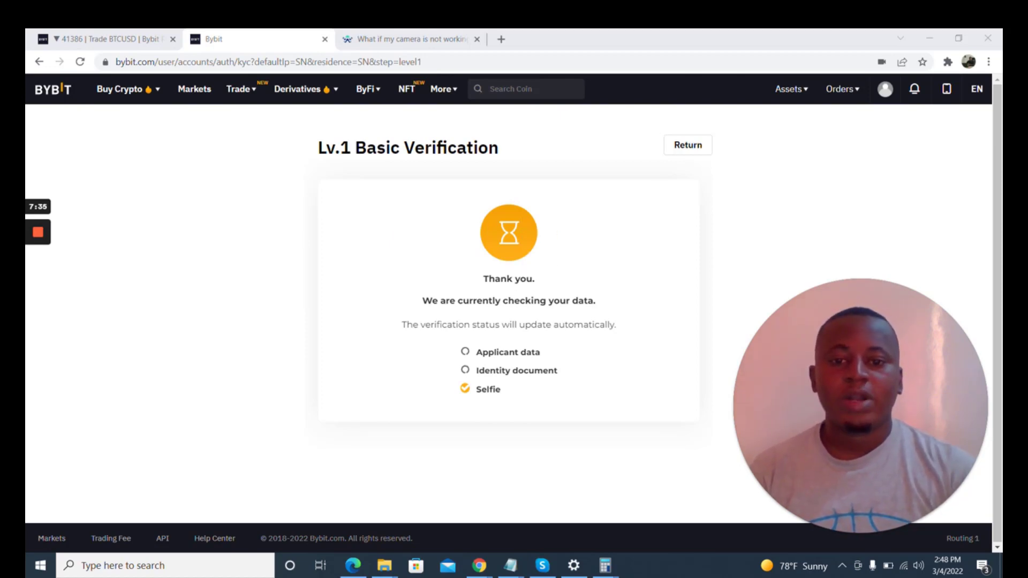
mouse_move(572, 335)
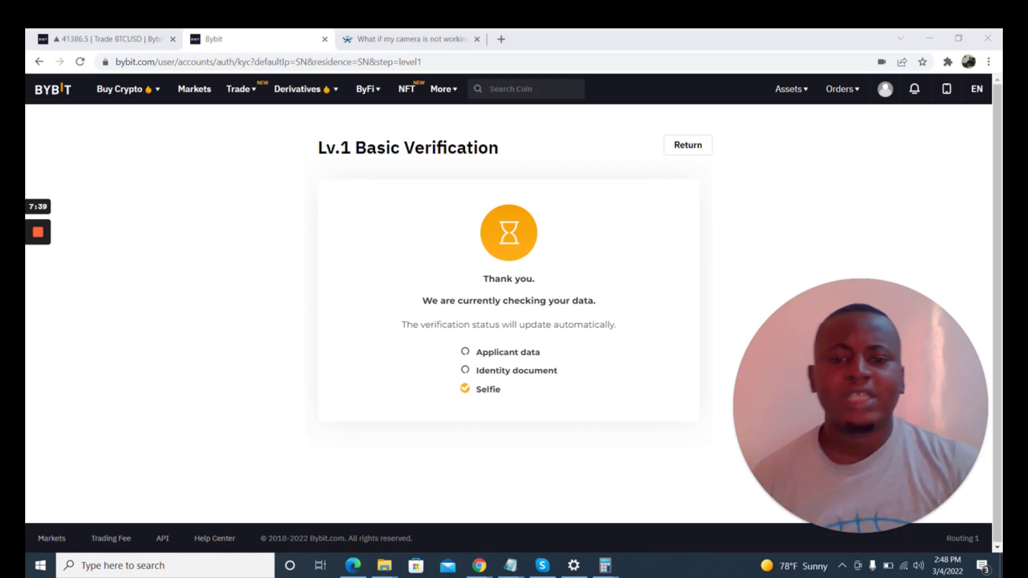
mouse_move(541, 366)
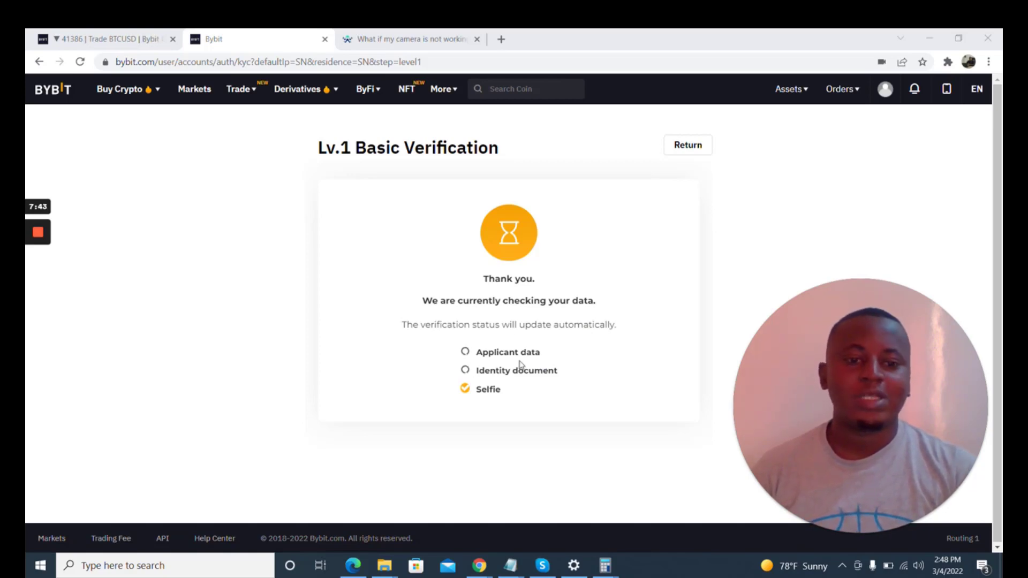
mouse_move(477, 322)
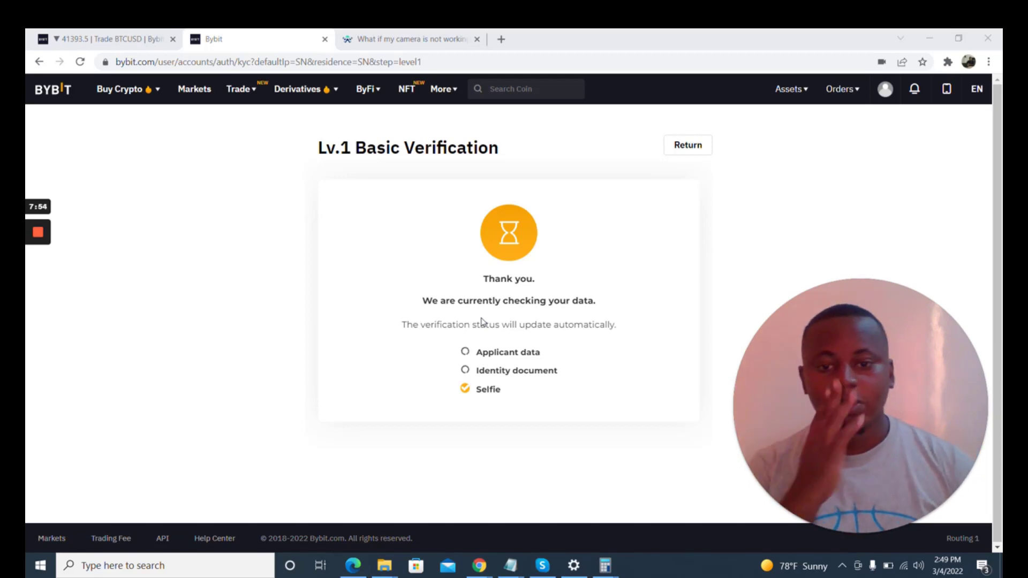
mouse_move(329, 196)
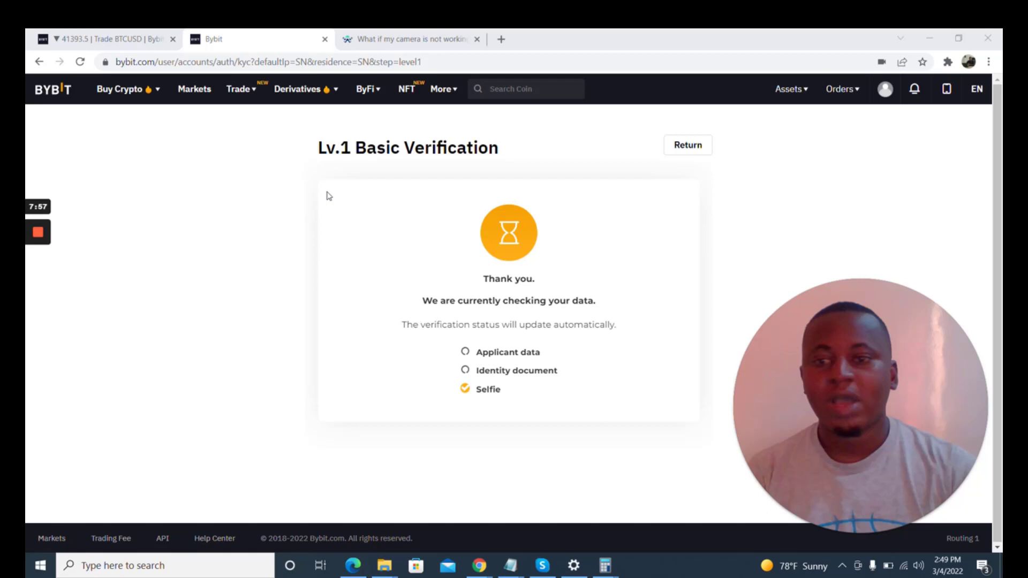
mouse_move(568, 266)
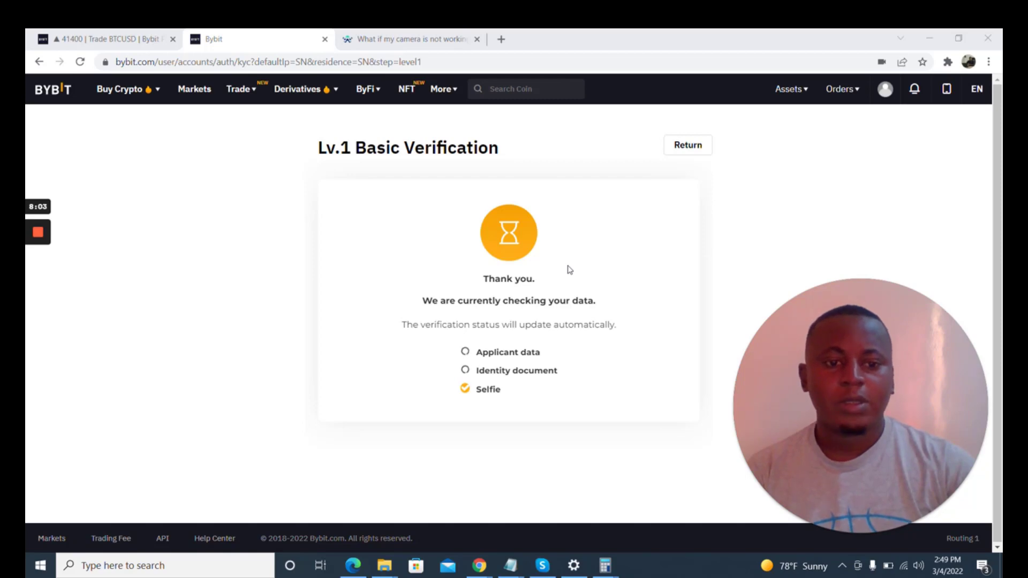
mouse_move(381, 290)
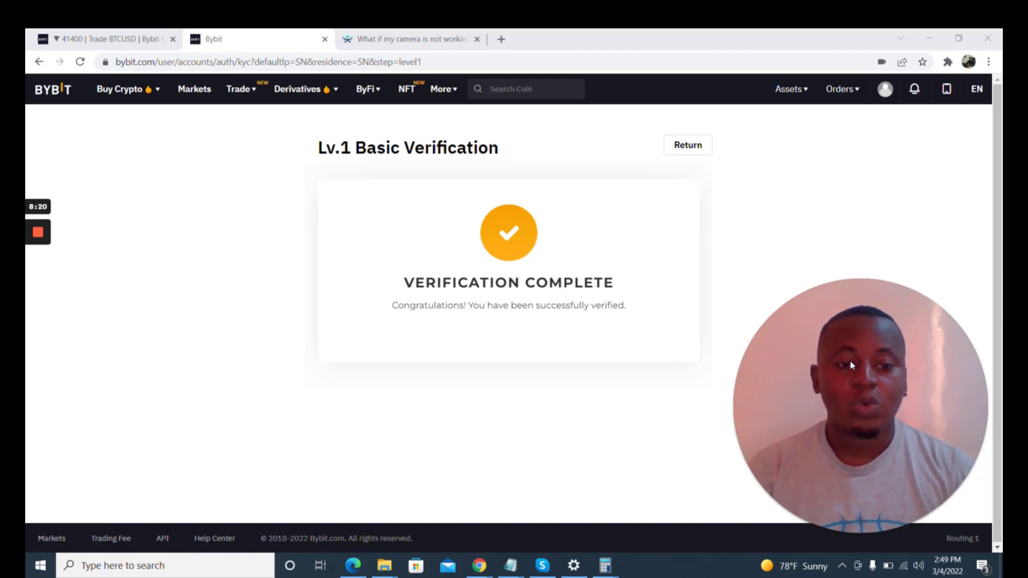
- Open the Account & Security page from the profile menu, showing Verified Lv.1
left_click(841, 89)
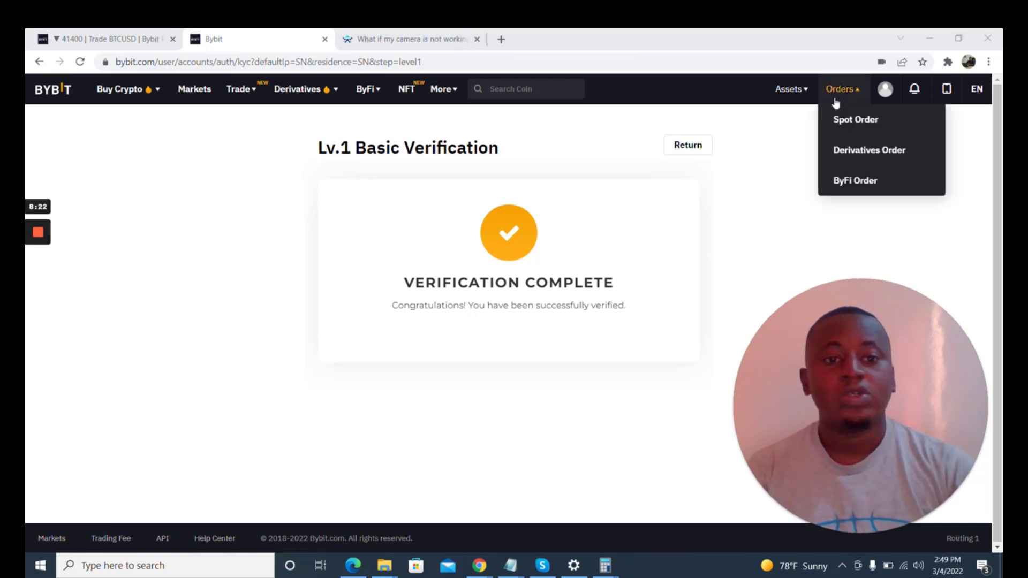
left_click(885, 88)
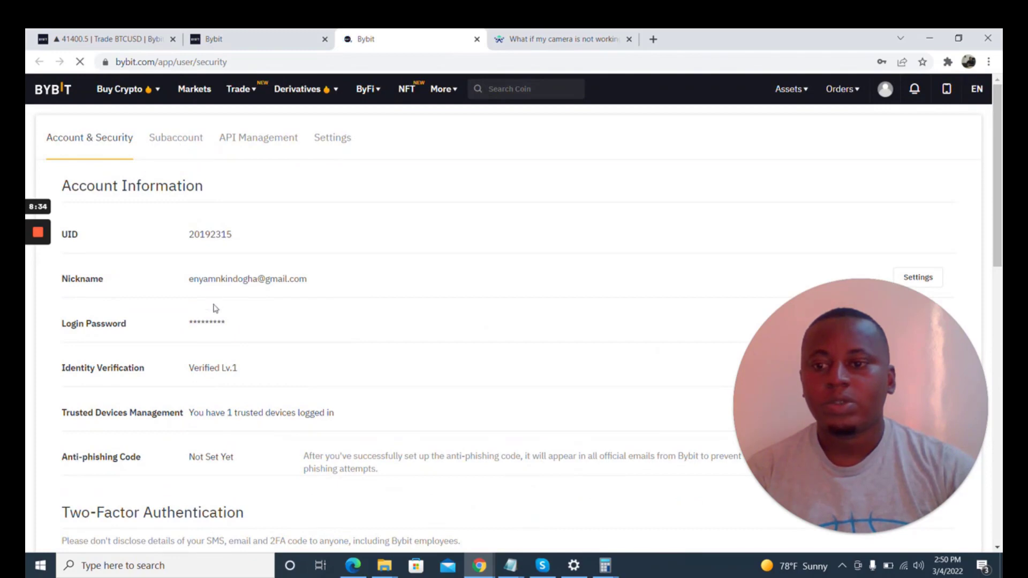
scroll("down", 3)
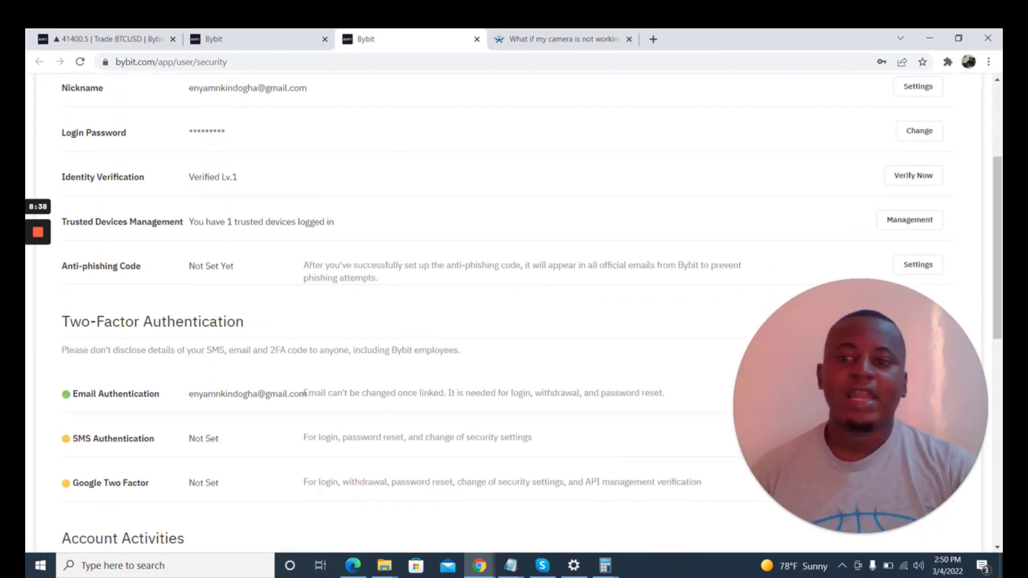
scroll("up", 3)
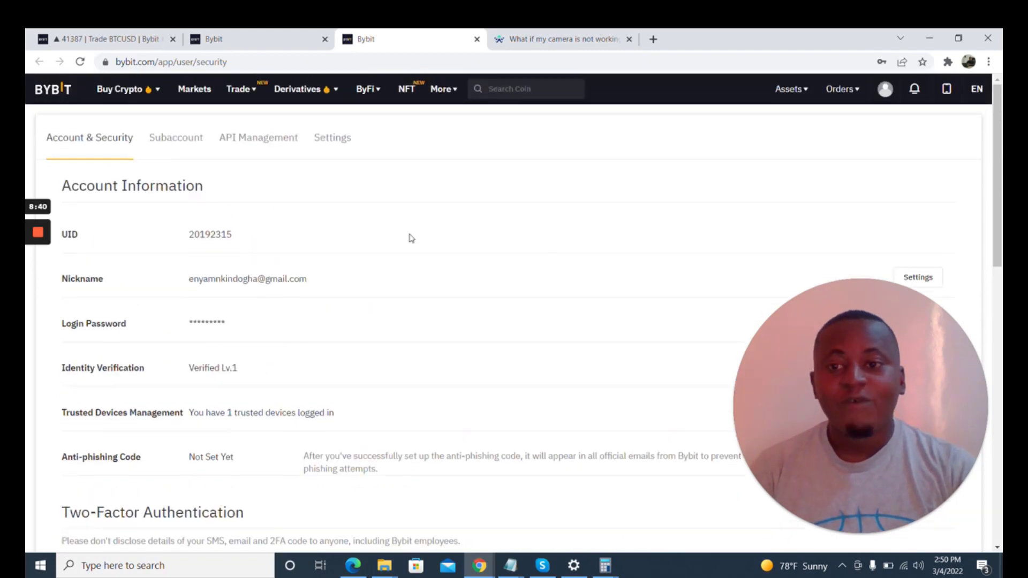
left_click(120, 90)
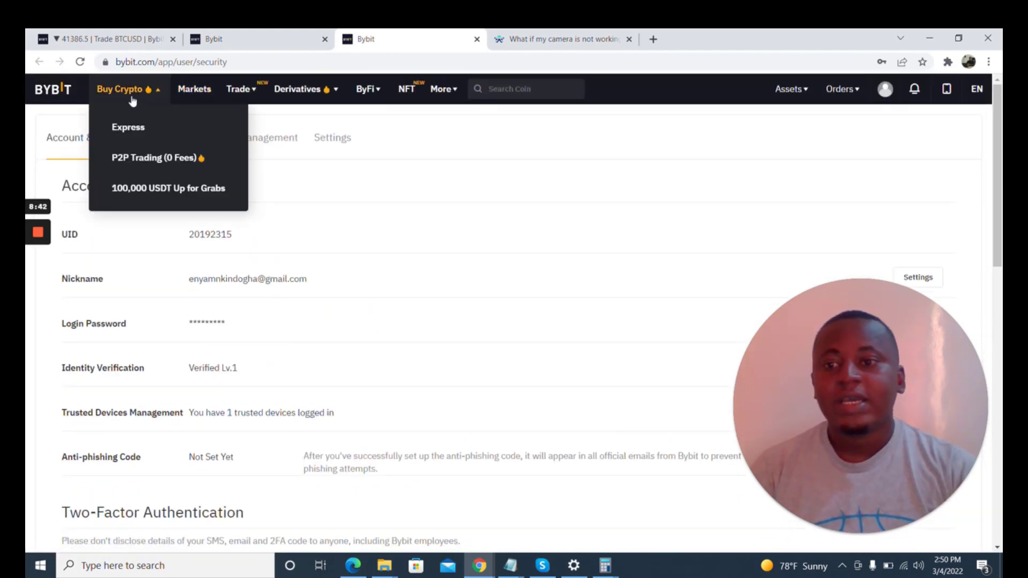
left_click(301, 88)
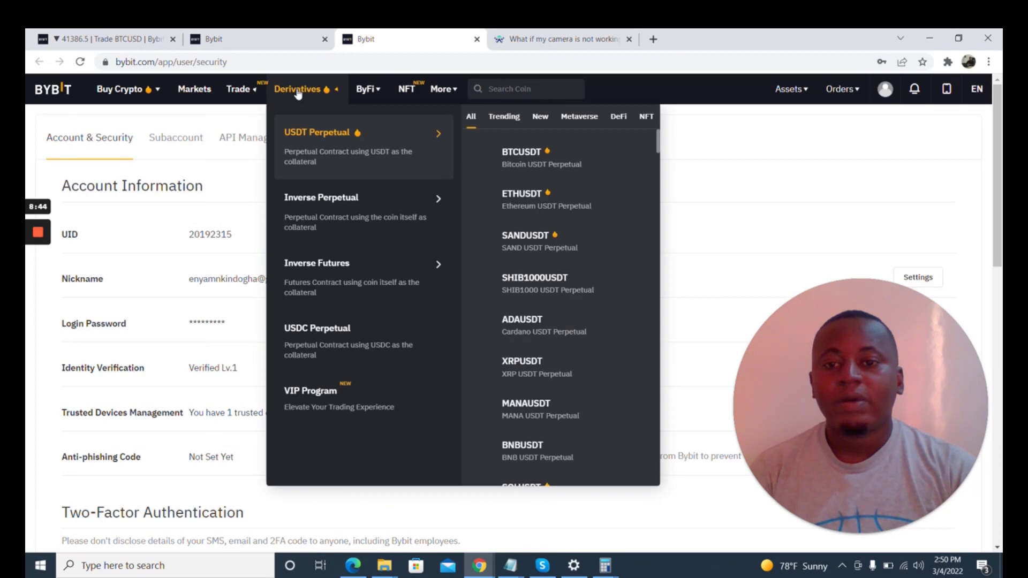
left_click(239, 89)
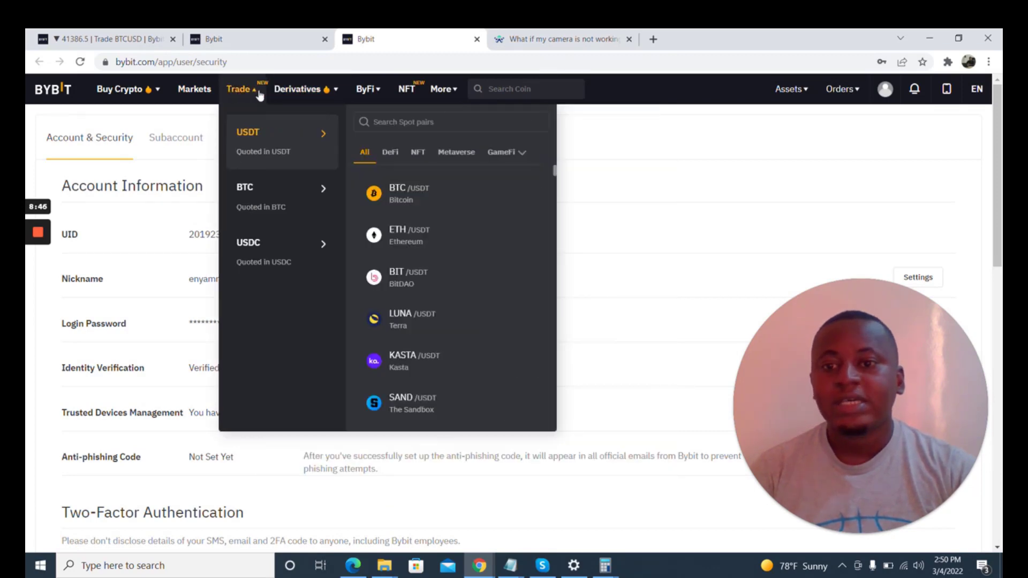
left_click(441, 90)
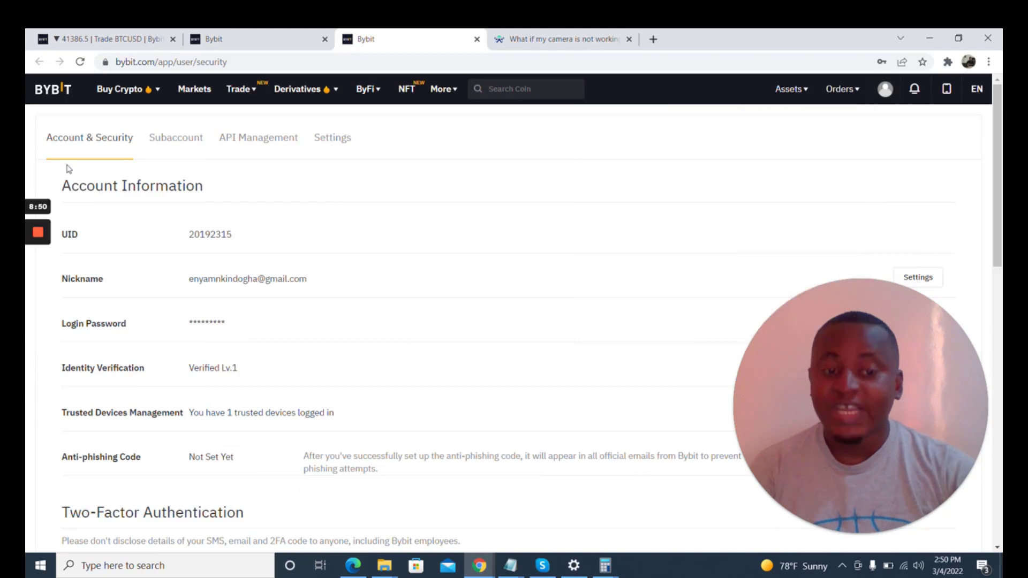
mouse_move(655, 110)
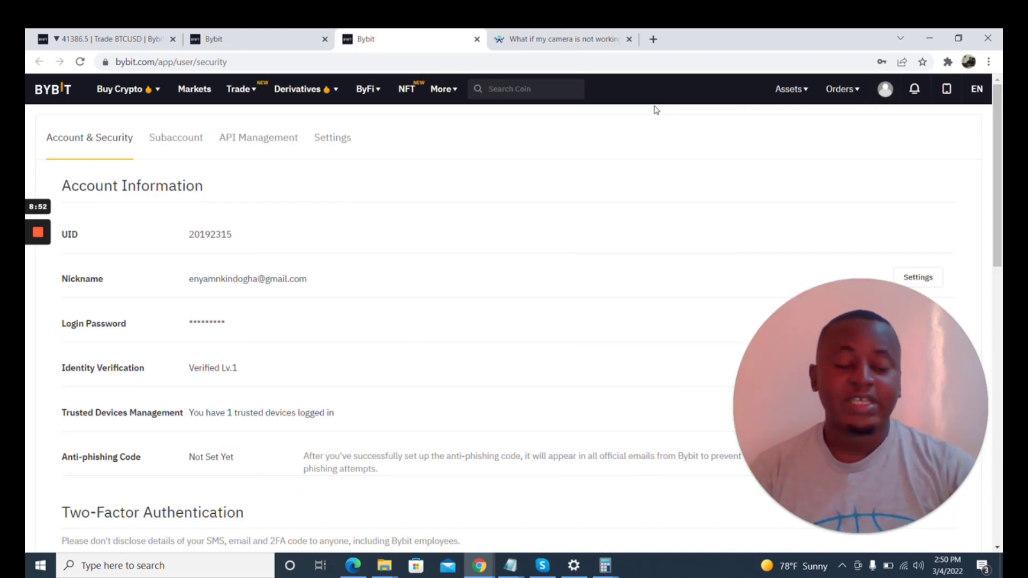
mouse_move(368, 335)
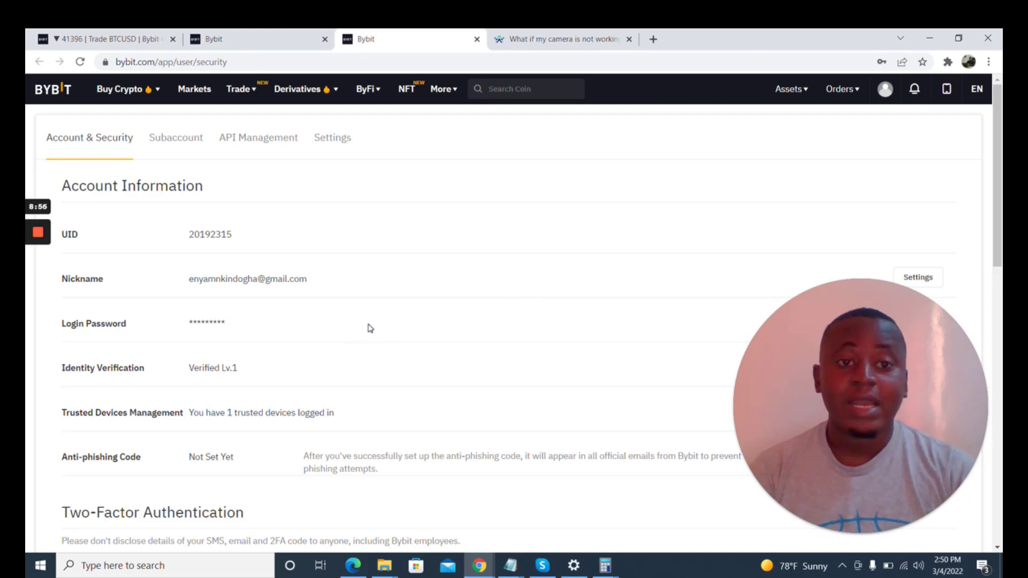
mouse_move(604, 565)
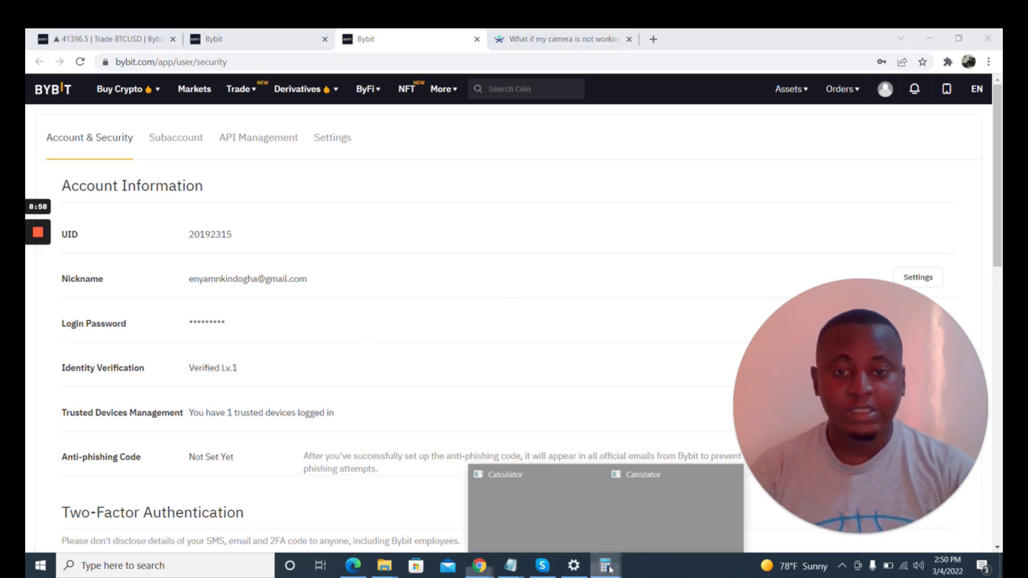
- Multiply 41,000 by 50 in Calculator to get 2,050,000, then close it
left_click(604, 565)
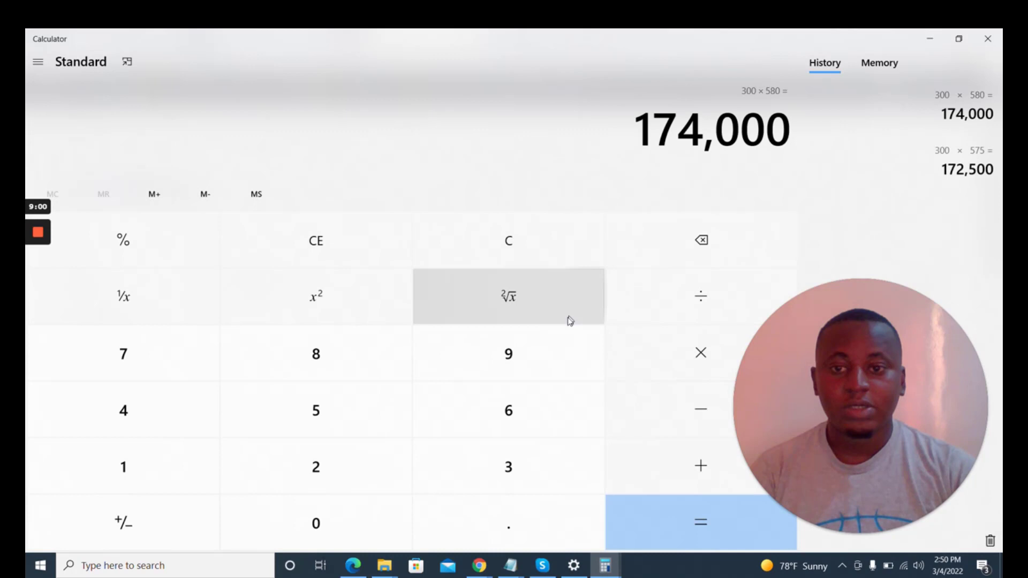
mouse_move(508, 240)
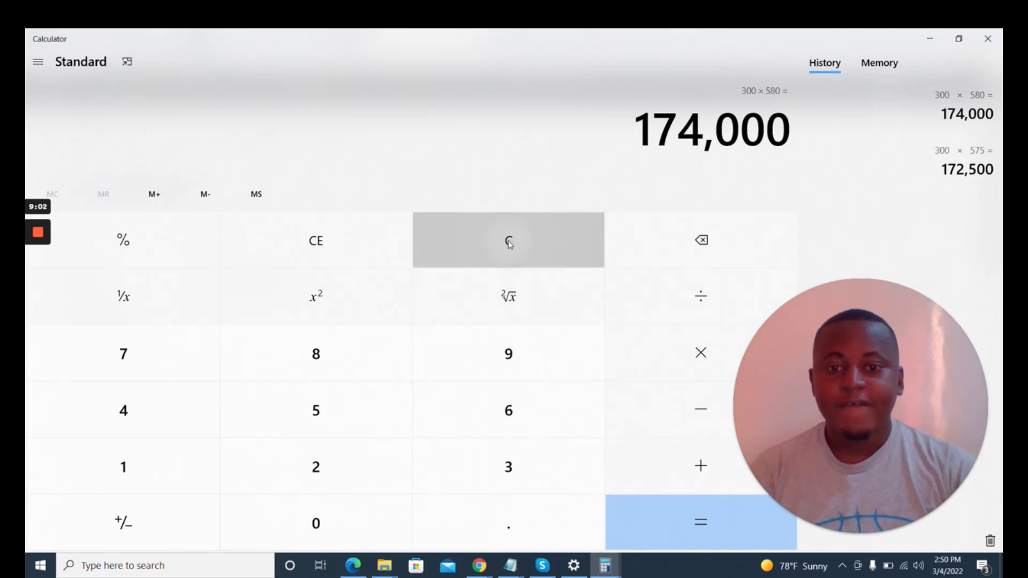
left_click(508, 240)
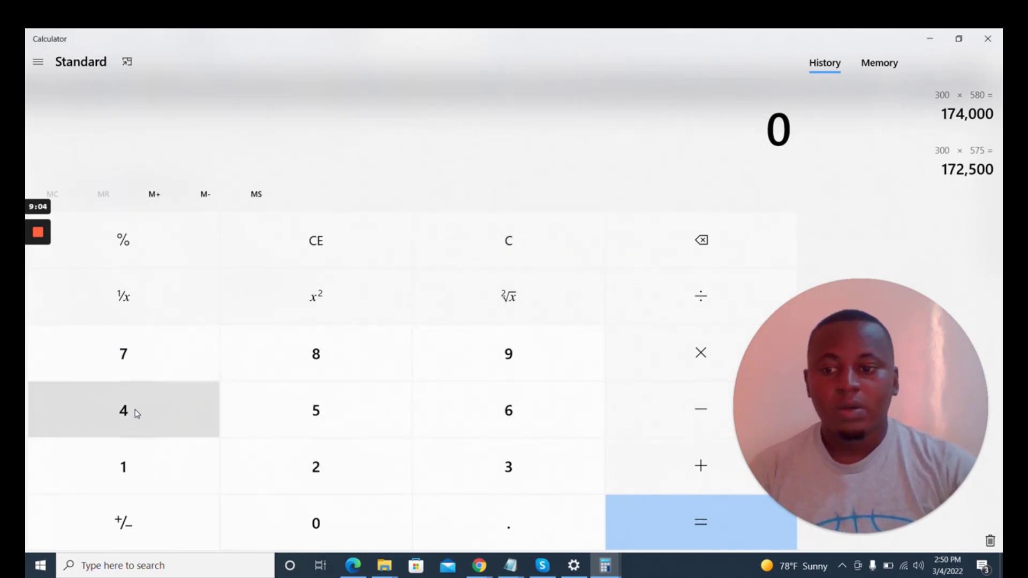
left_click(315, 523)
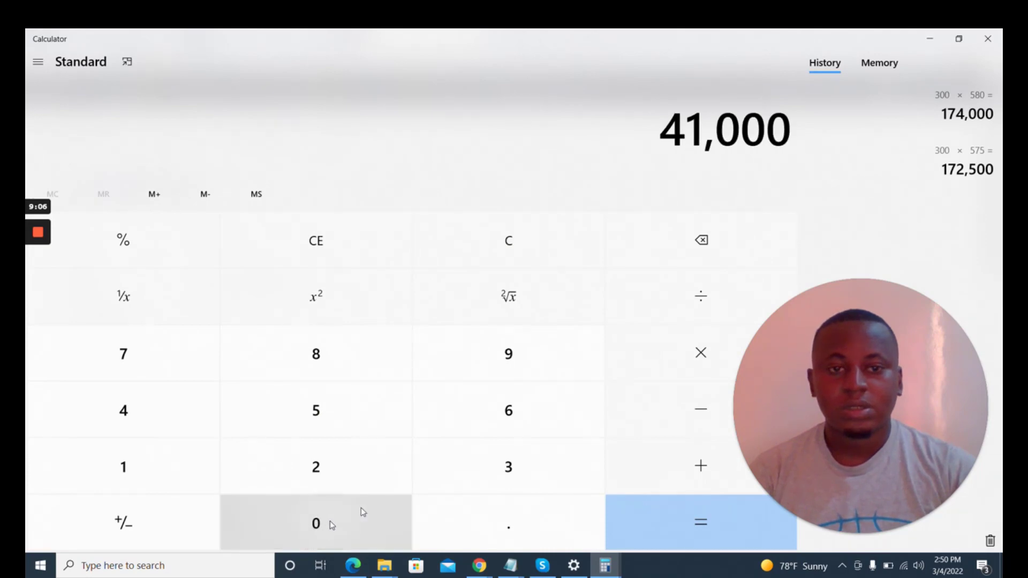
left_click(699, 352)
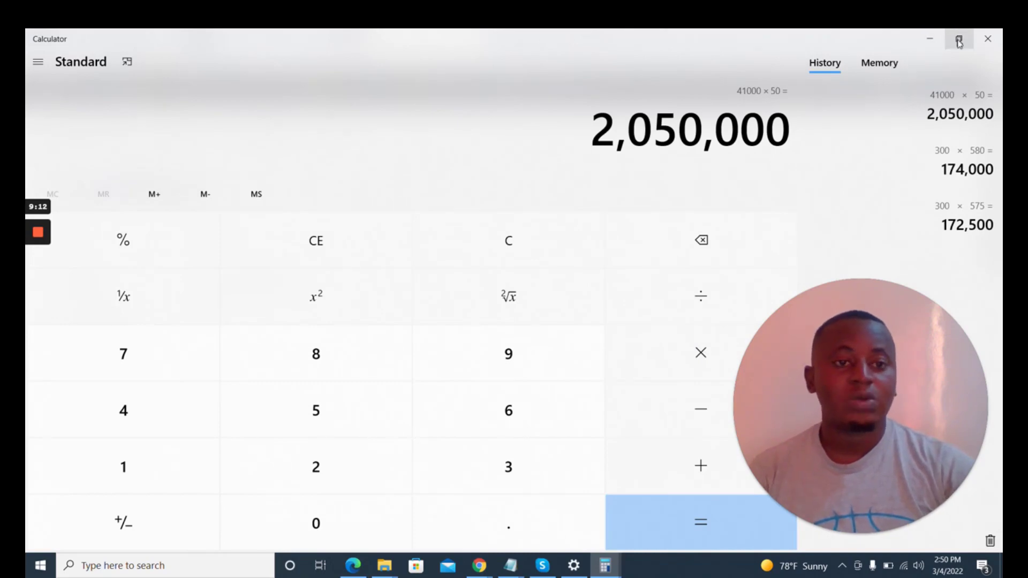
mouse_move(957, 38)
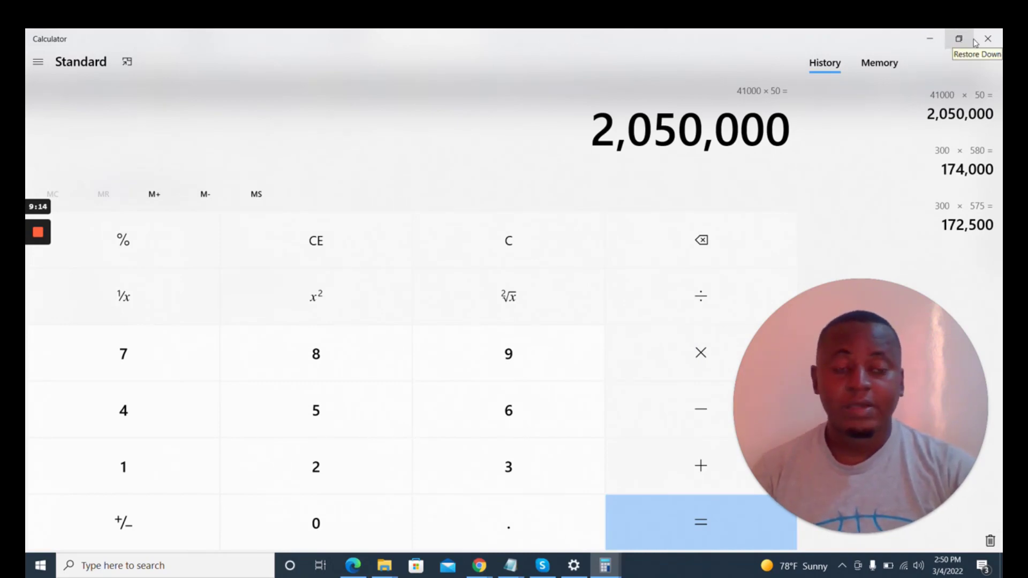
mouse_move(987, 38)
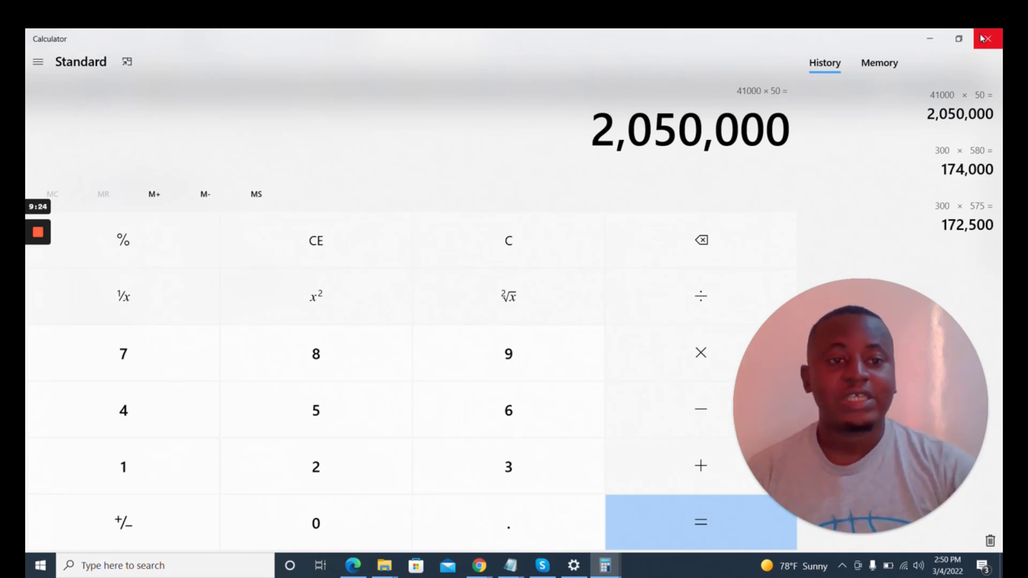
mouse_move(989, 39)
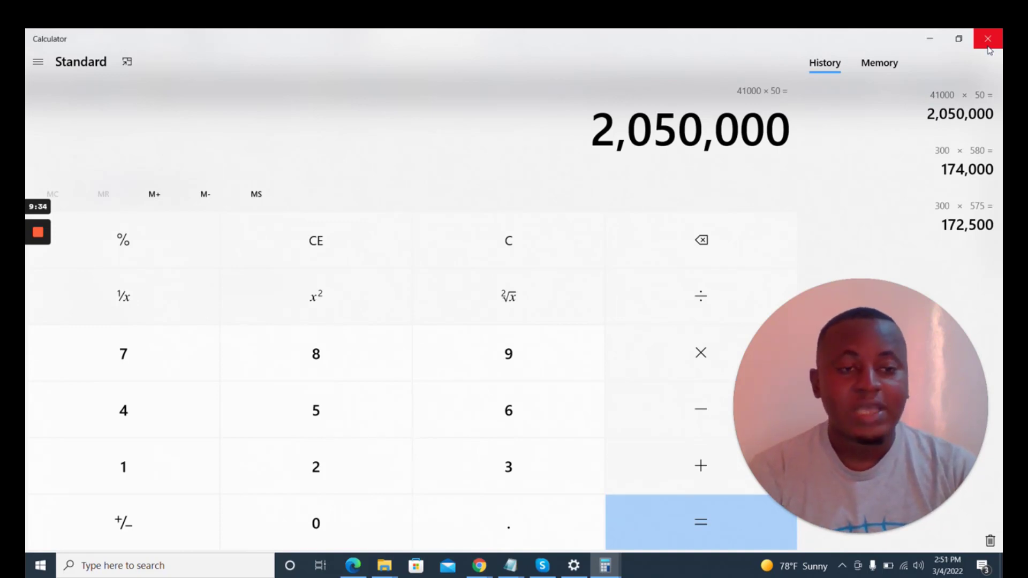
left_click(988, 39)
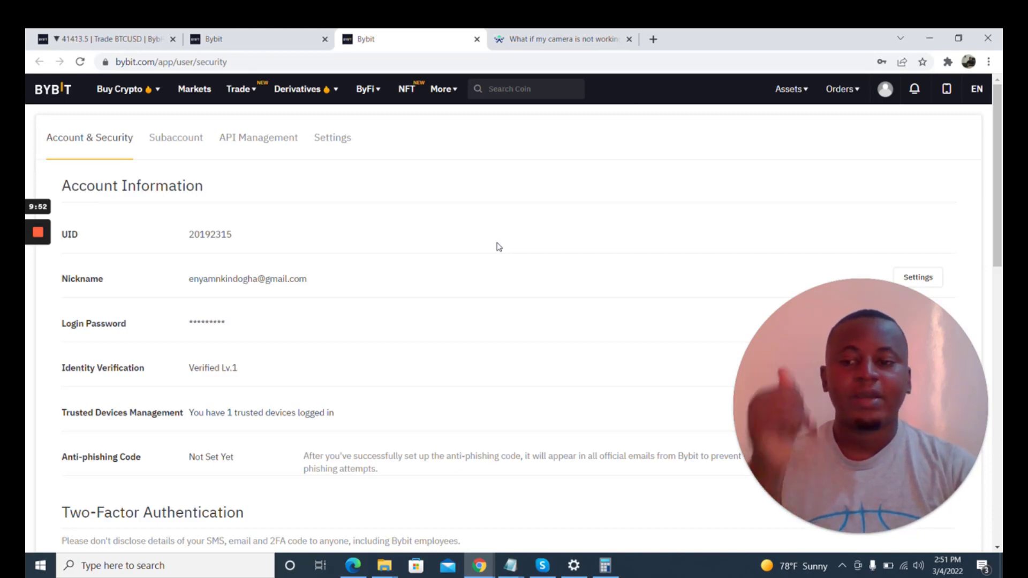
mouse_move(26, 149)
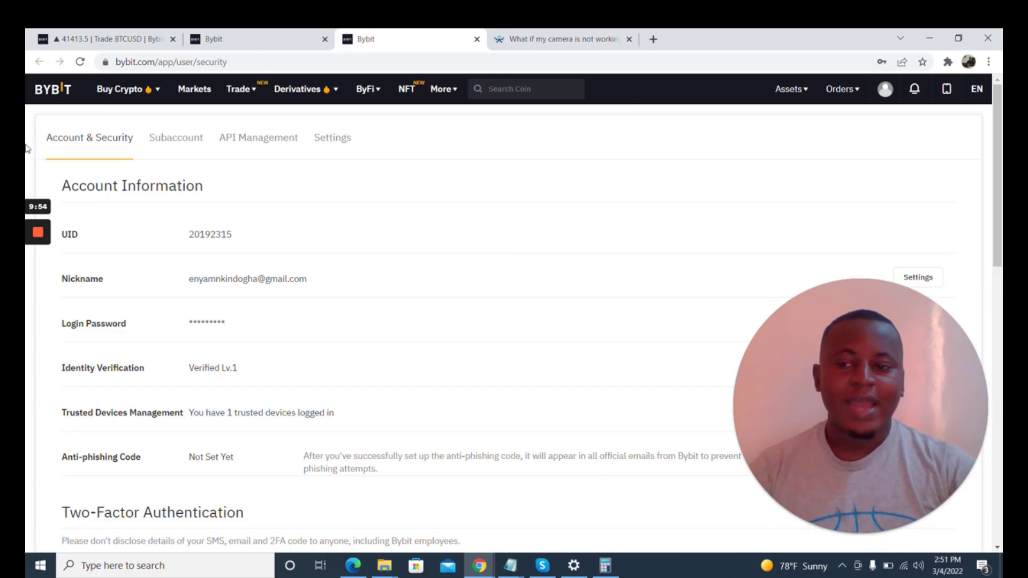